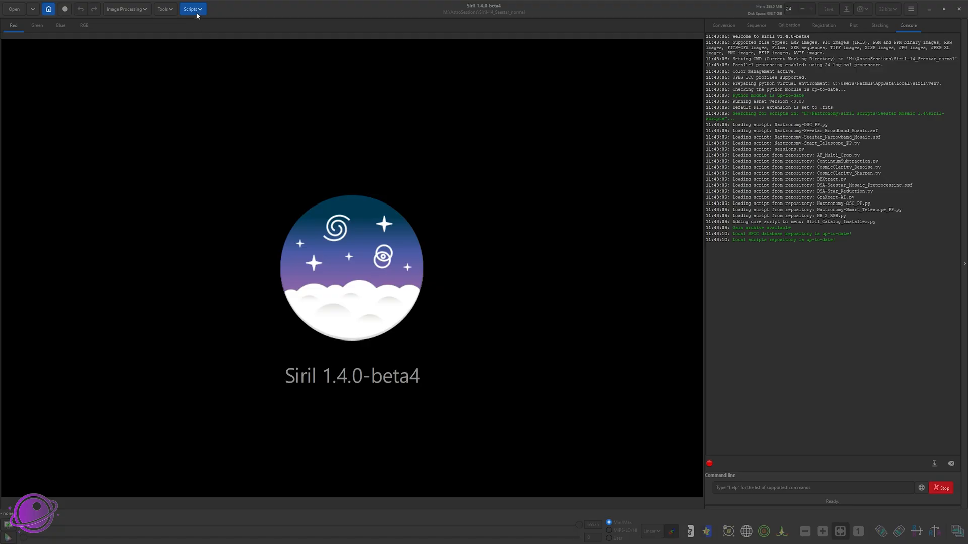
Search the online script repository for 'naz' and apply both Naztronomy preprocessing scripts.
left_click(191, 9)
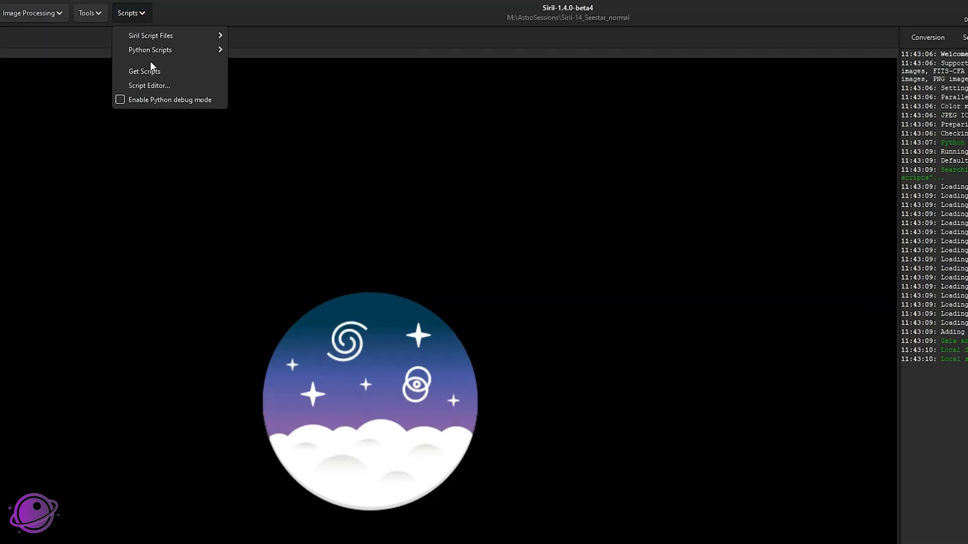
left_click(144, 71)
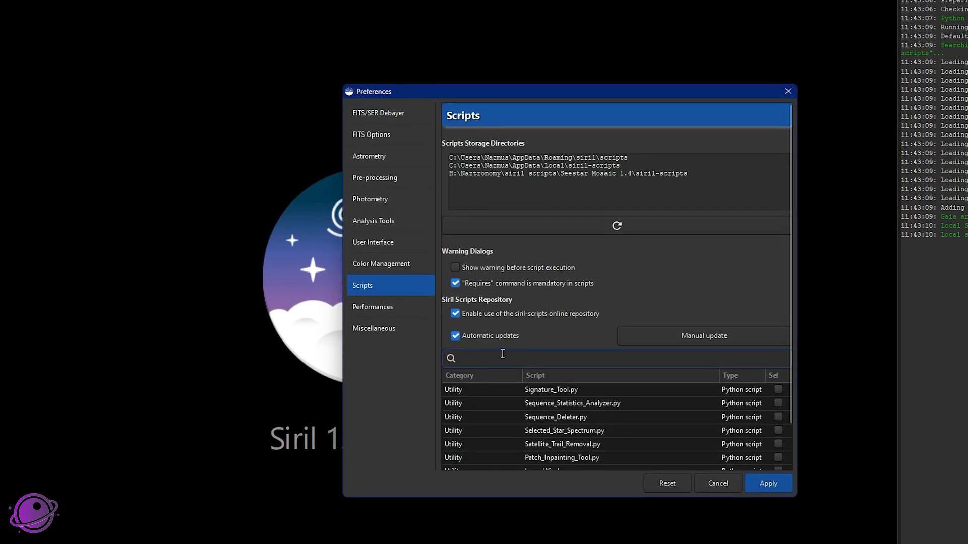
type("naz")
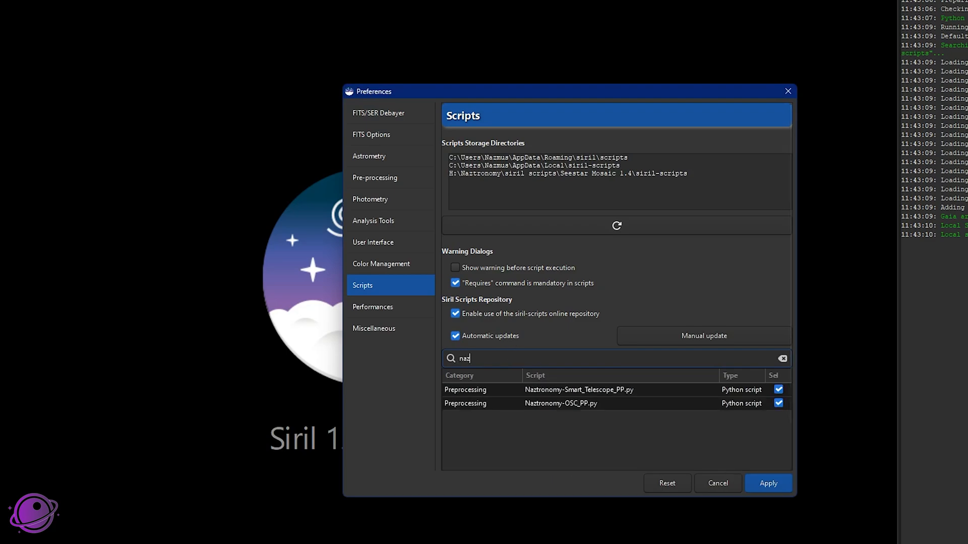
mouse_move(644, 398)
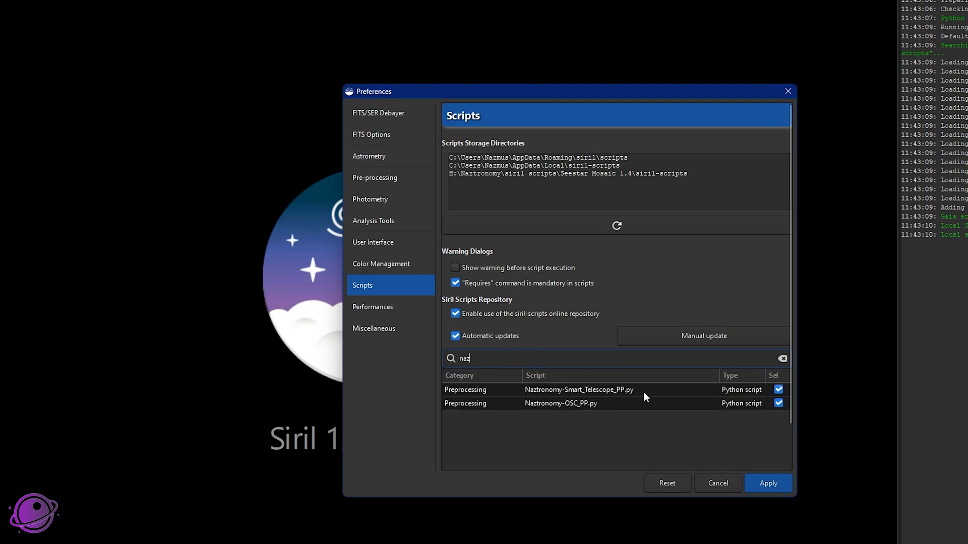
mouse_move(561, 409)
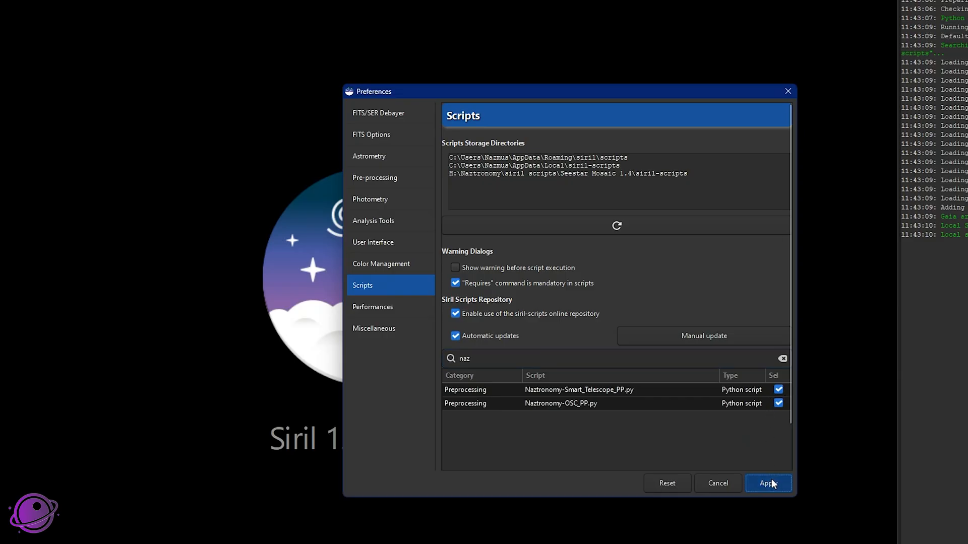
left_click(768, 484)
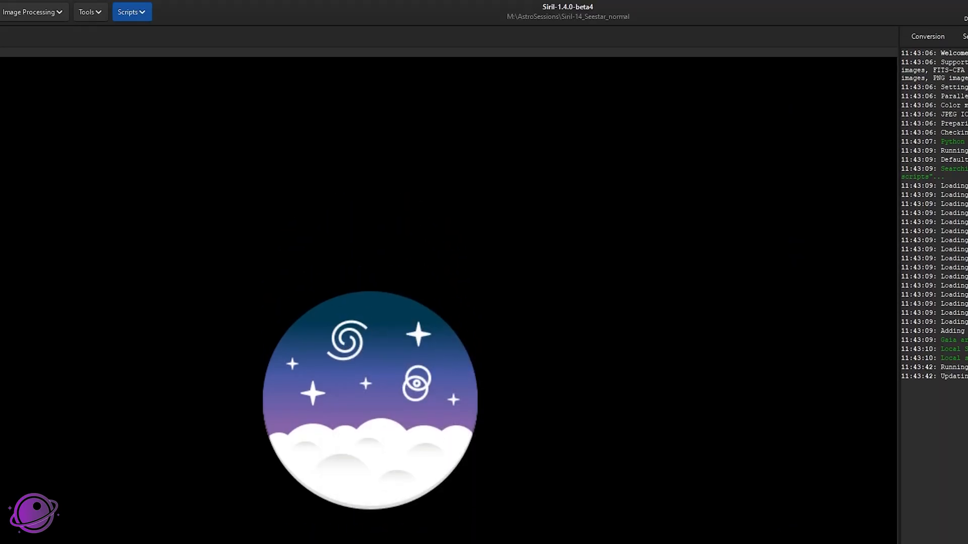
mouse_move(147, 19)
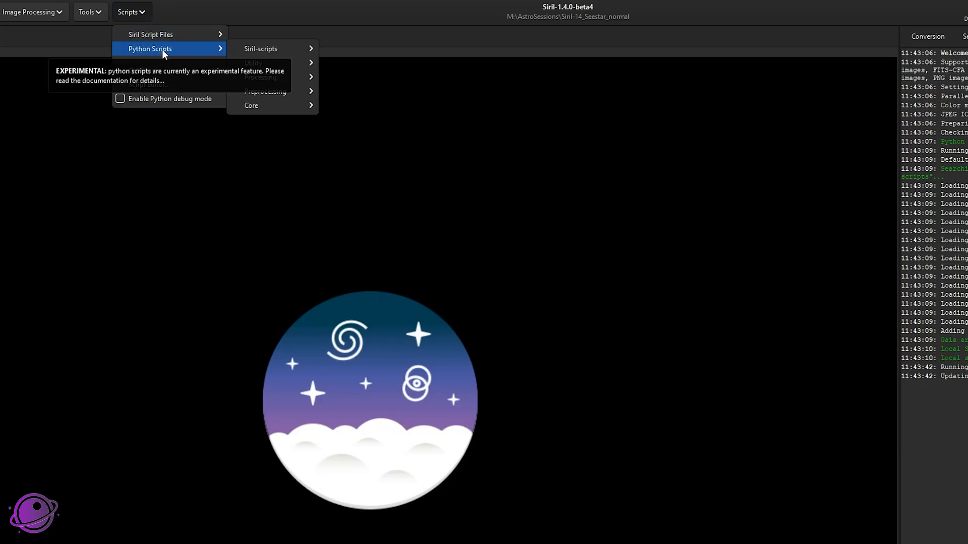
mouse_move(264, 90)
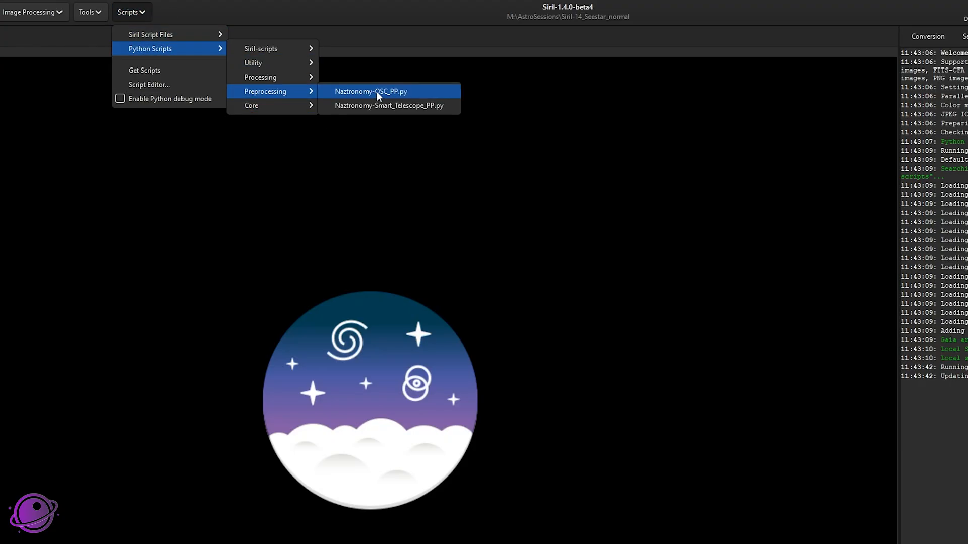
Launch Naztronomy-Smart_Telescope_PP.py from Python Scripts and nudge its window right.
left_click(390, 105)
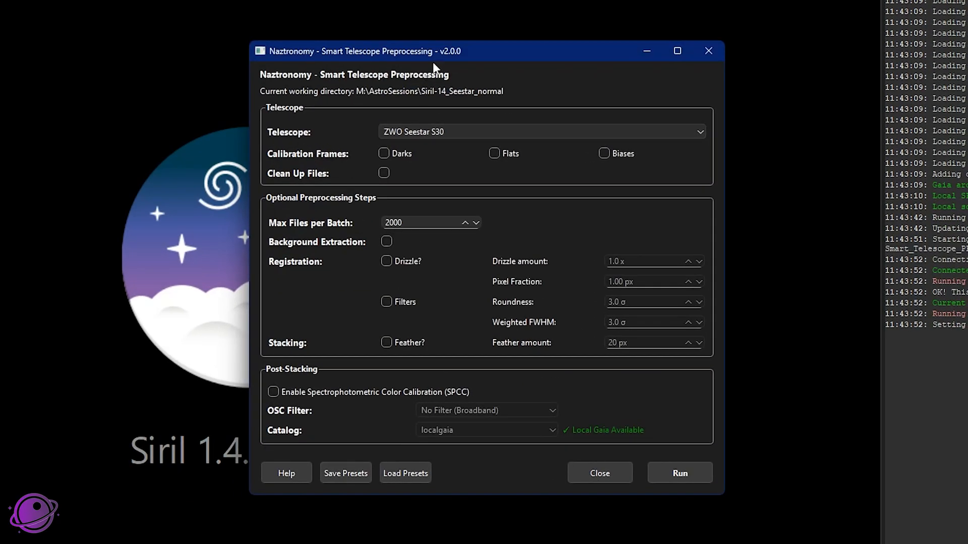
left_click_drag(434, 66, 484, 58)
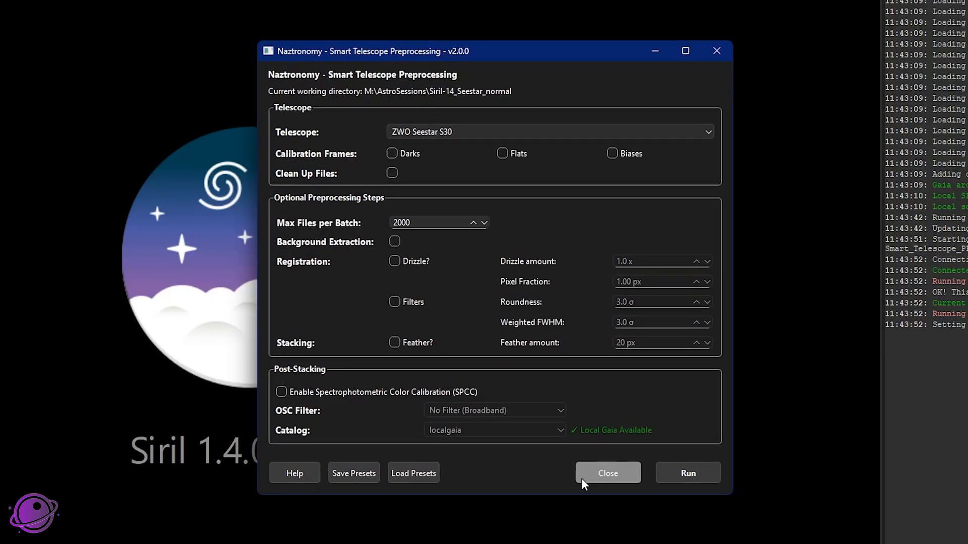
mouse_move(454, 63)
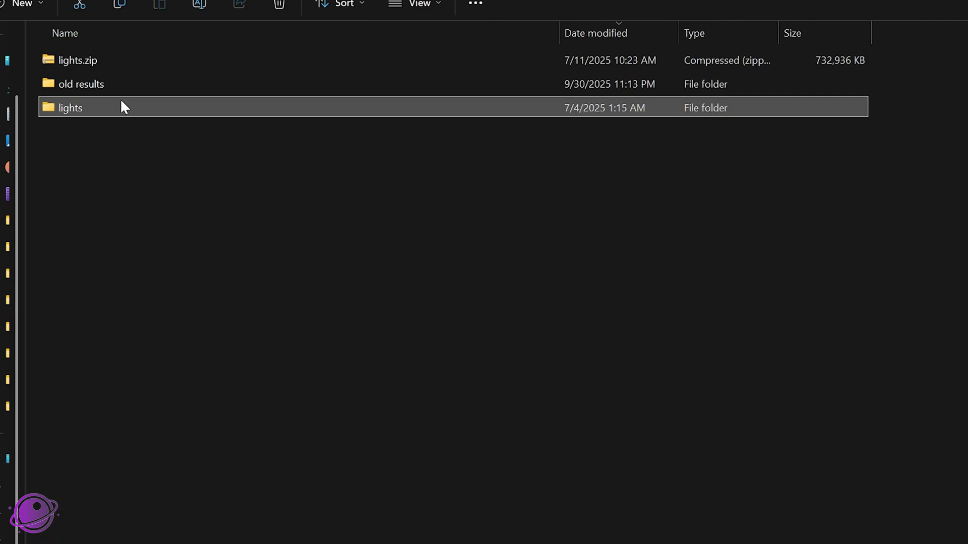
mouse_move(90, 110)
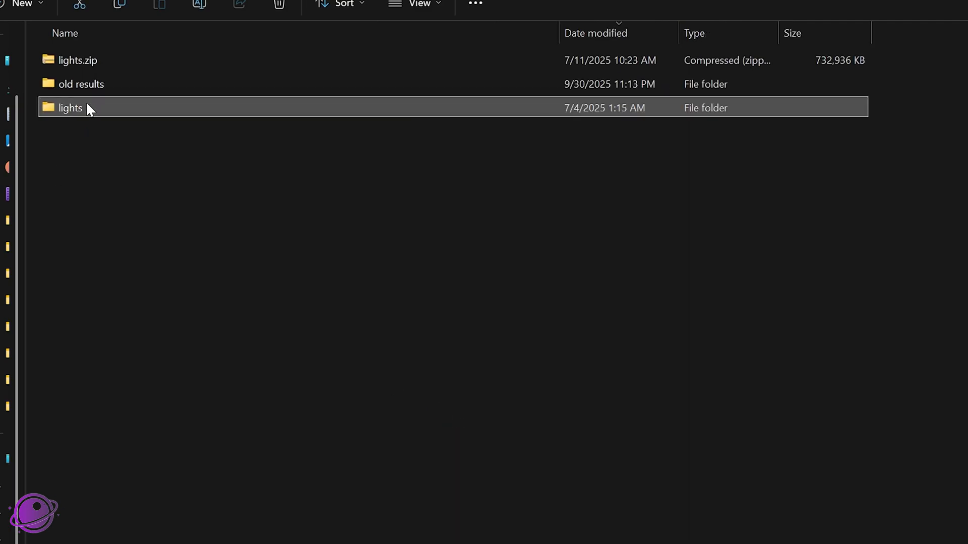
Select the lights folder in the session directory in File Explorer.
left_click(80, 84)
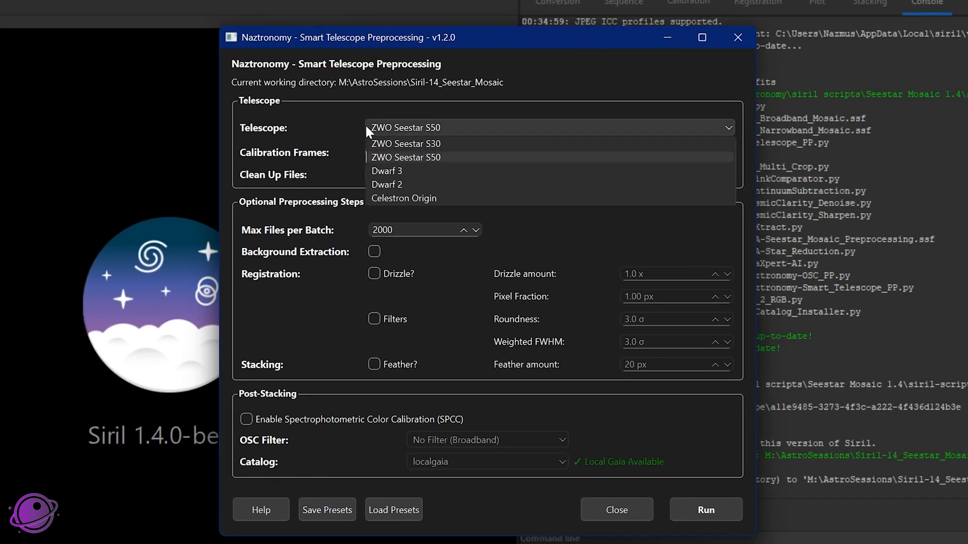
mouse_move(423, 162)
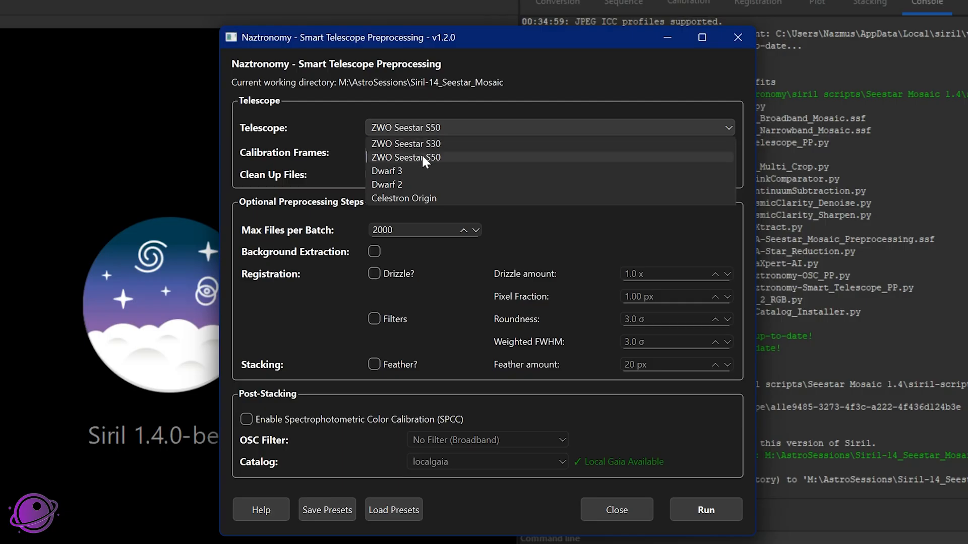
Choose ZWO Seestar S30 as telescope, leaving Clean Up Files unticked after toggling it.
left_click(405, 144)
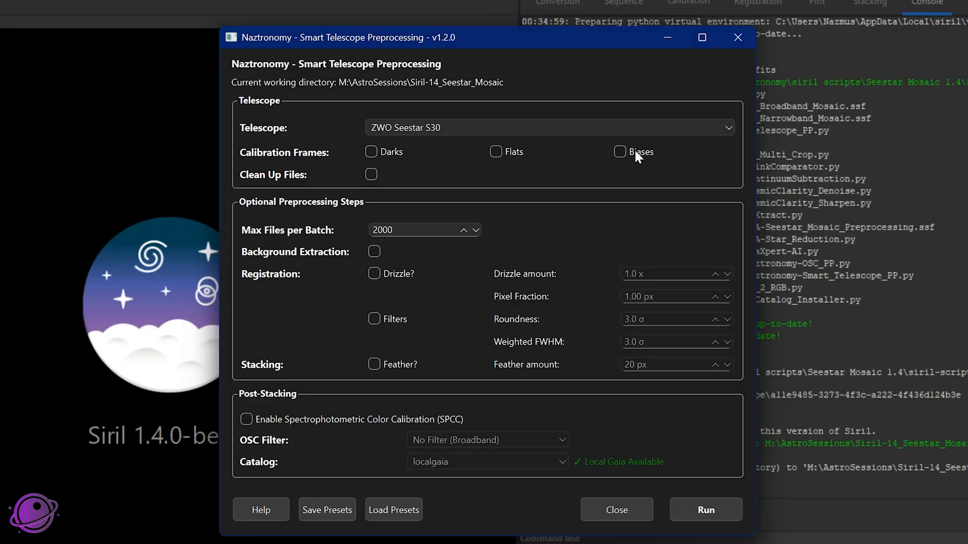
left_click(371, 175)
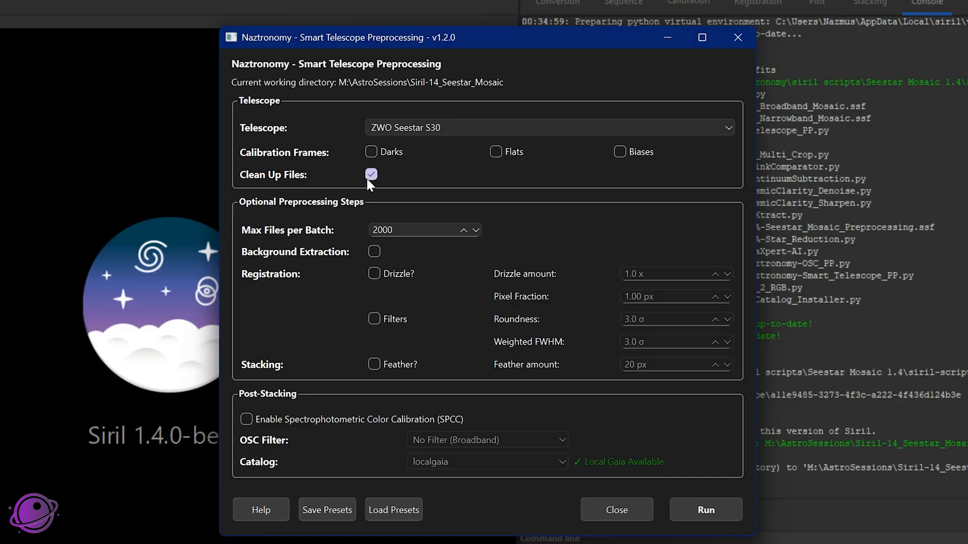
left_click(371, 174)
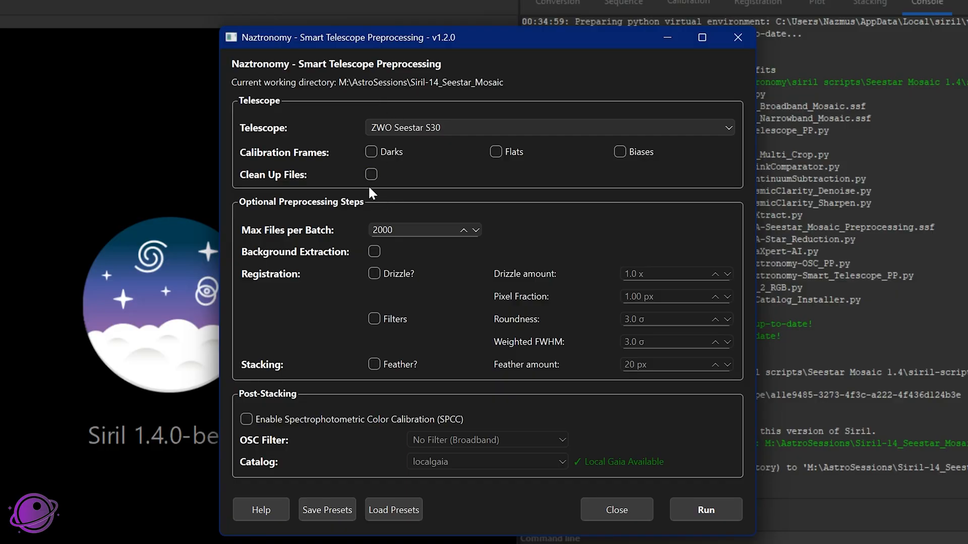
mouse_move(258, 313)
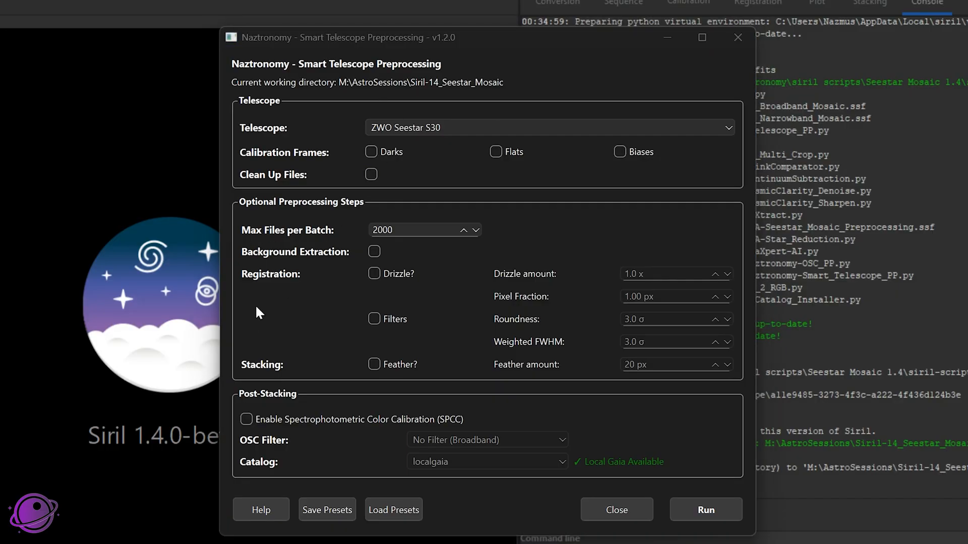
mouse_move(297, 242)
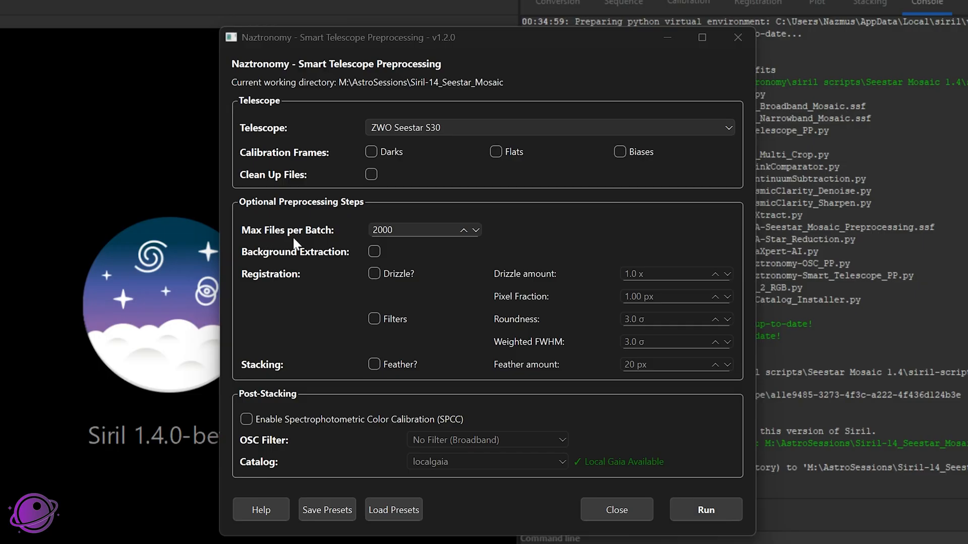
mouse_move(335, 272)
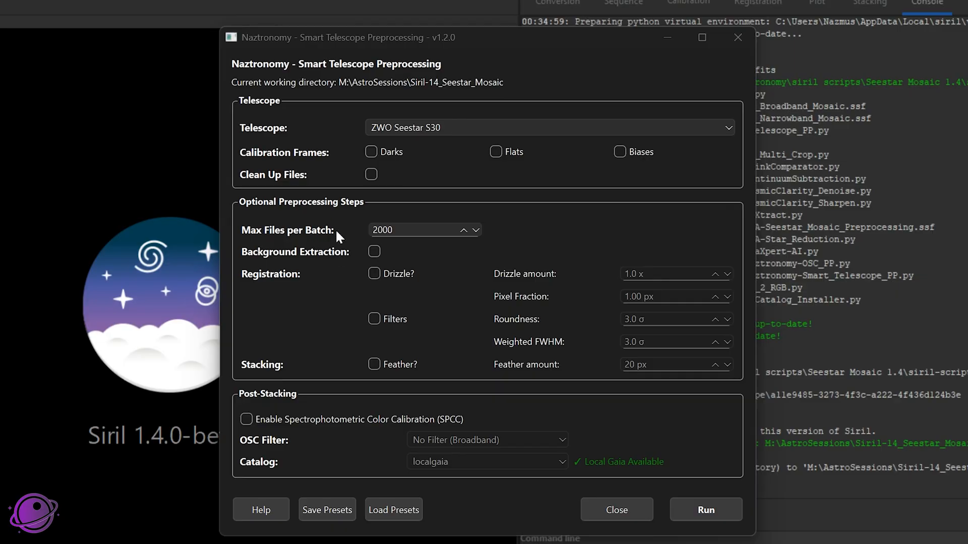
mouse_move(579, 308)
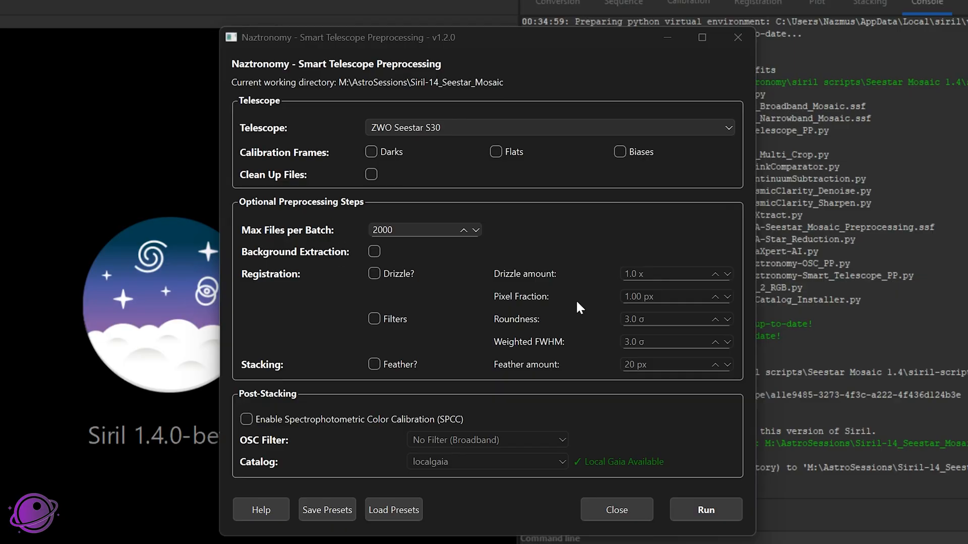
Try lower batch sizes, restore Max Files per Batch to 2000, and enable Background Extraction.
left_click(395, 230)
type("100")
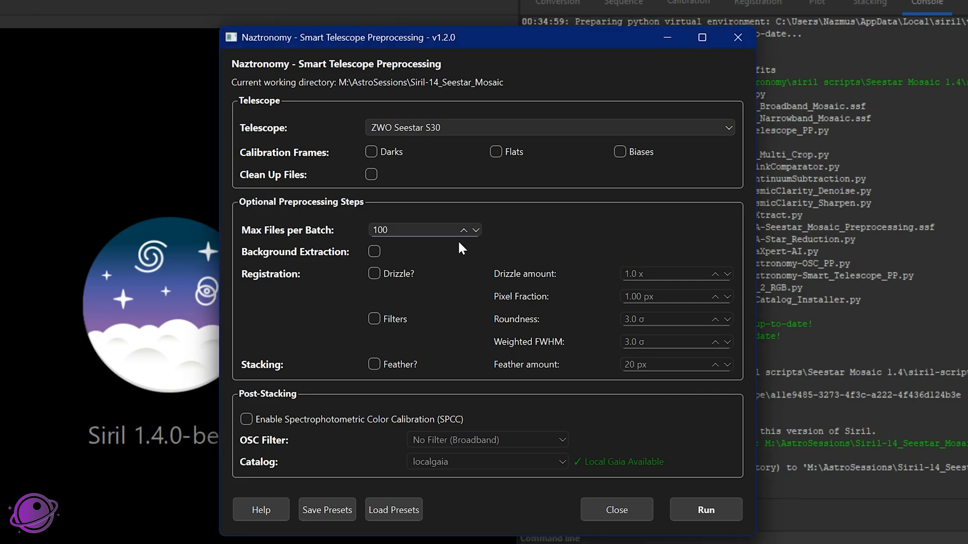
left_click(464, 226)
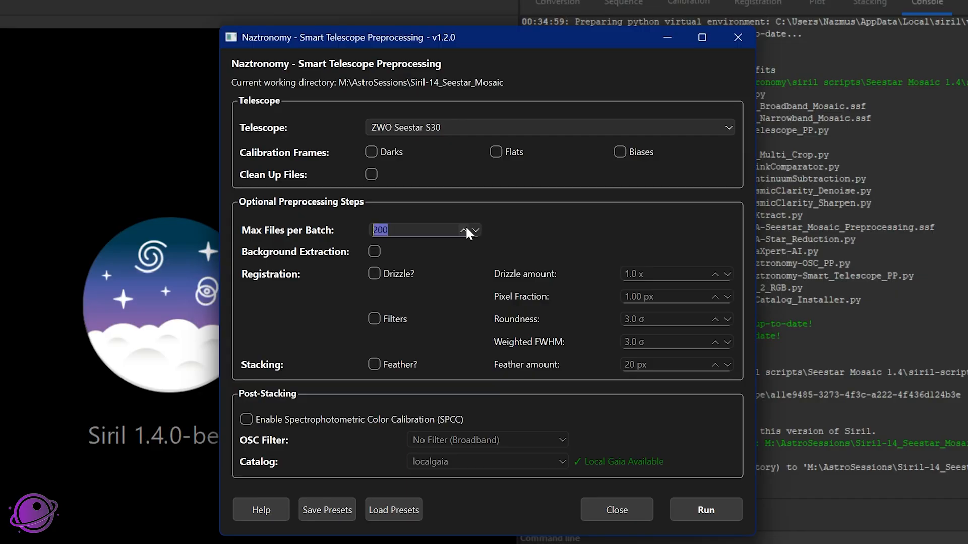
left_click(411, 229)
type("0")
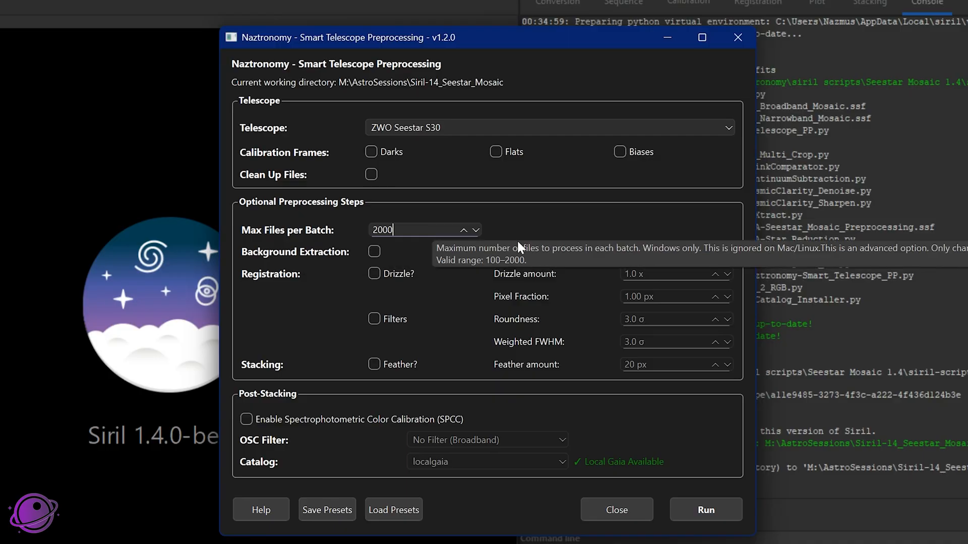
mouse_move(517, 239)
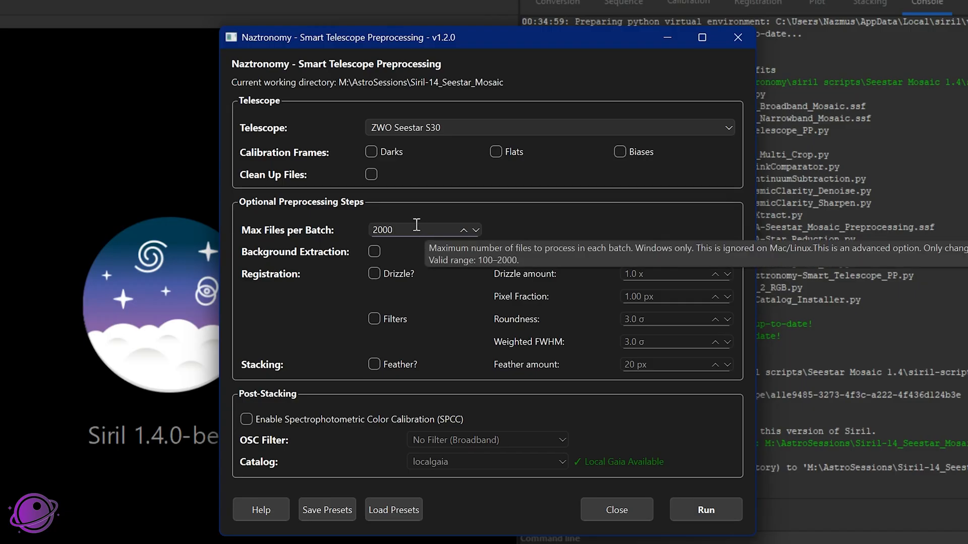
triple_click(410, 230)
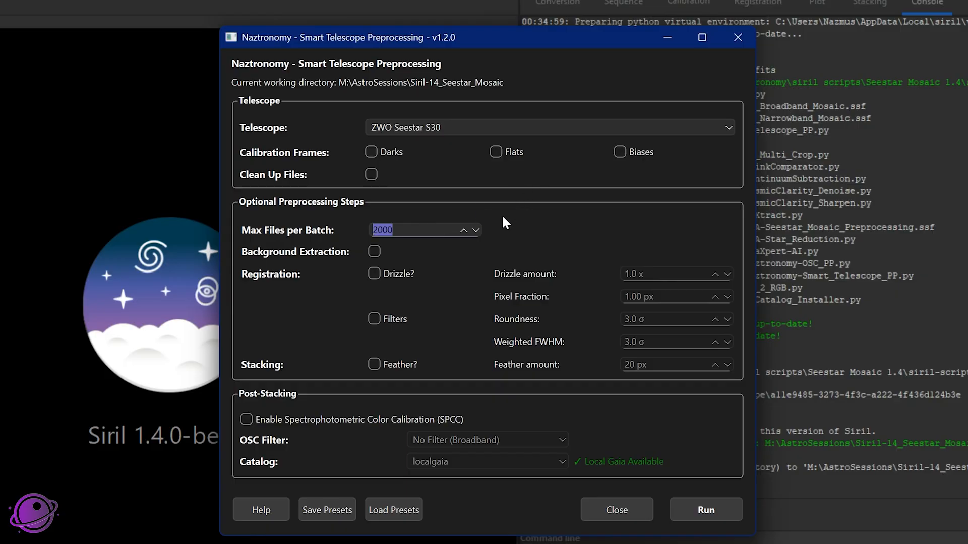
mouse_move(432, 241)
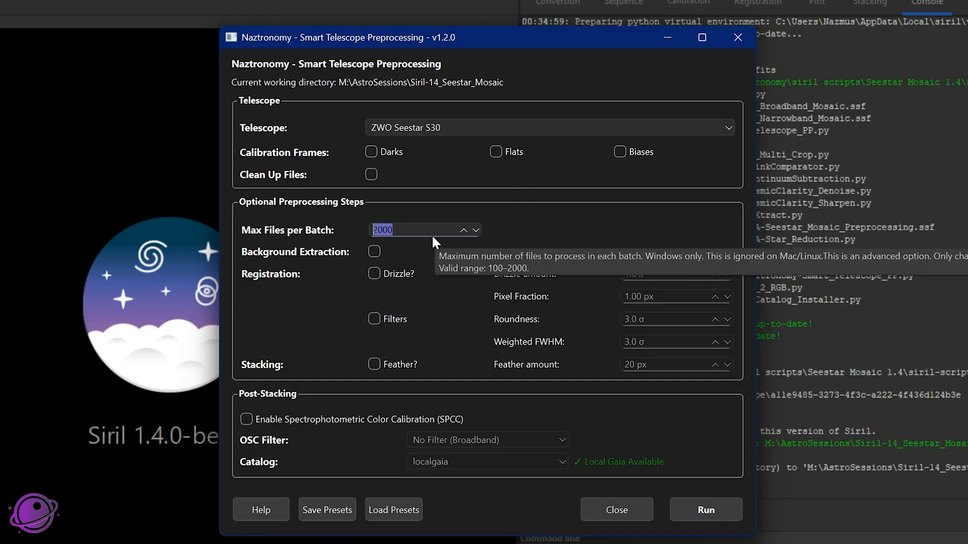
mouse_move(264, 234)
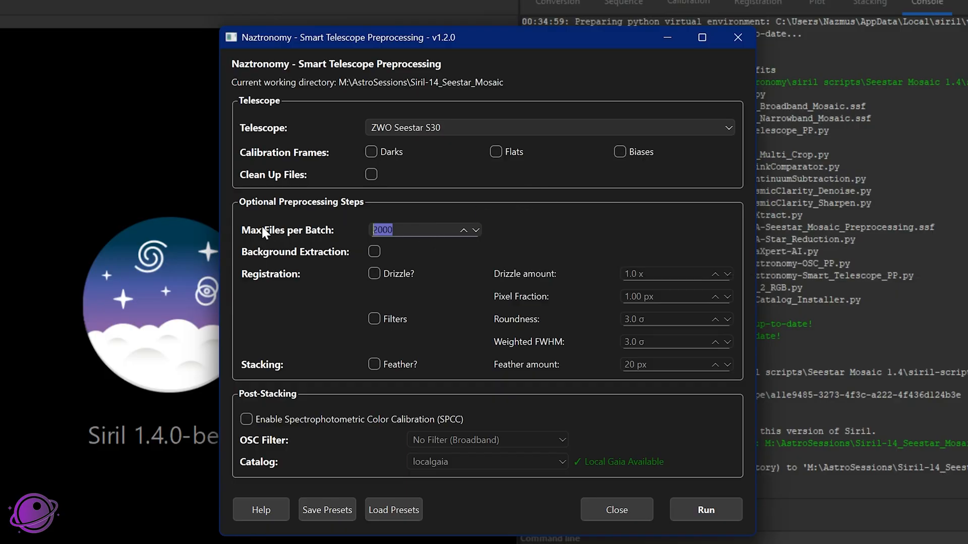
left_click(374, 251)
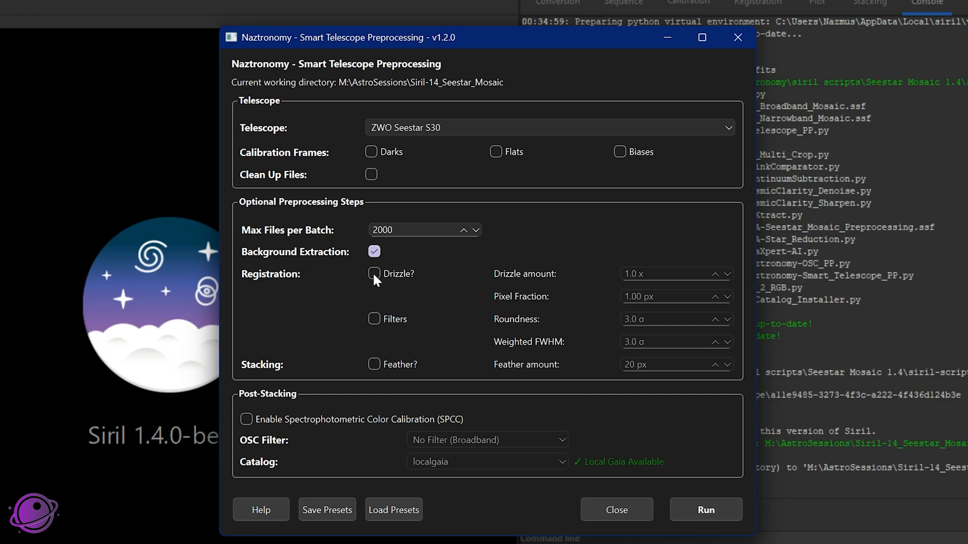
Lower drizzle pixel fraction to 0.90 px and toggle Drizzle off and back on.
left_click(374, 273)
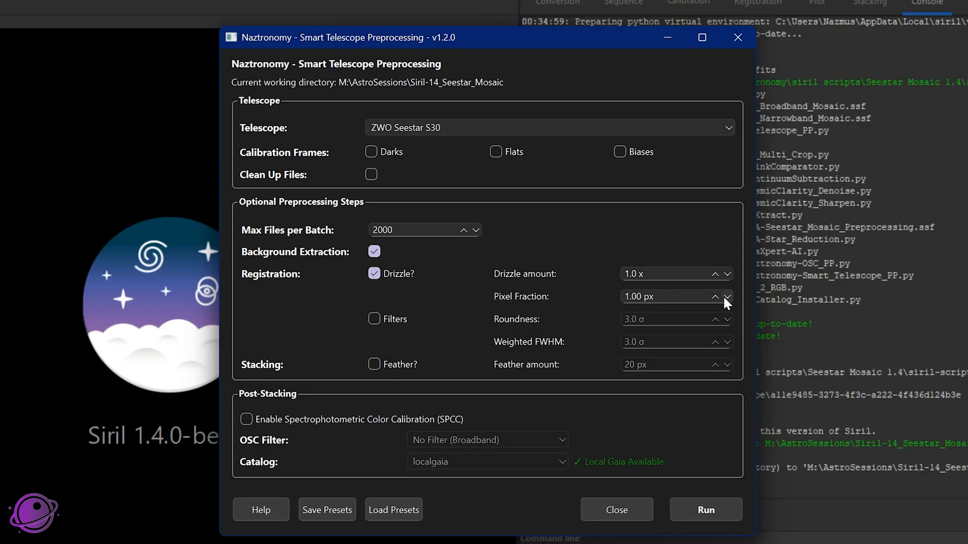
left_click(728, 301)
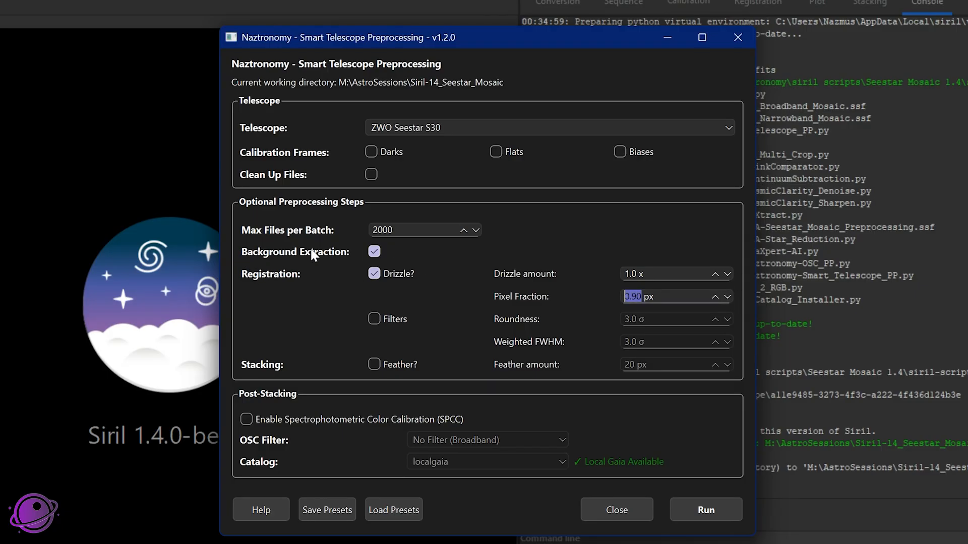
left_click(375, 273)
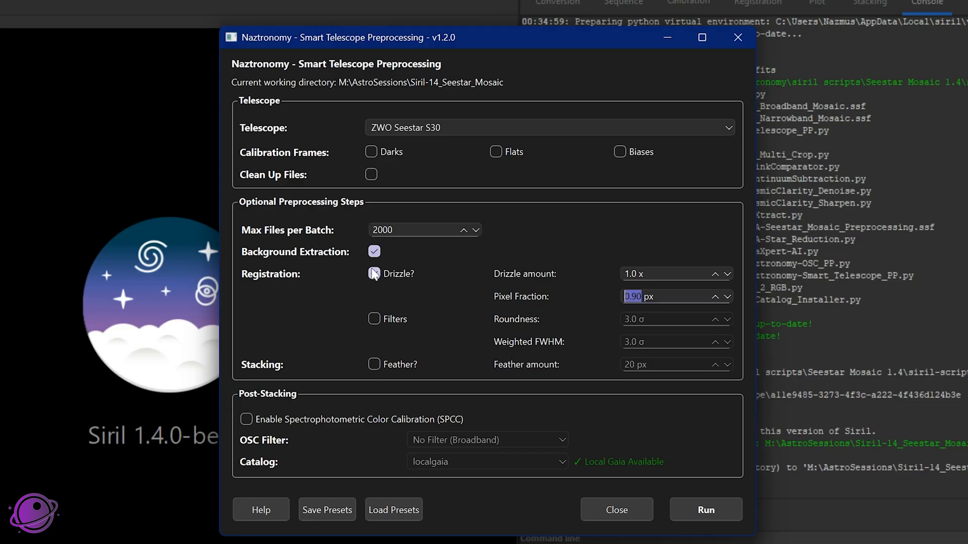
left_click(374, 274)
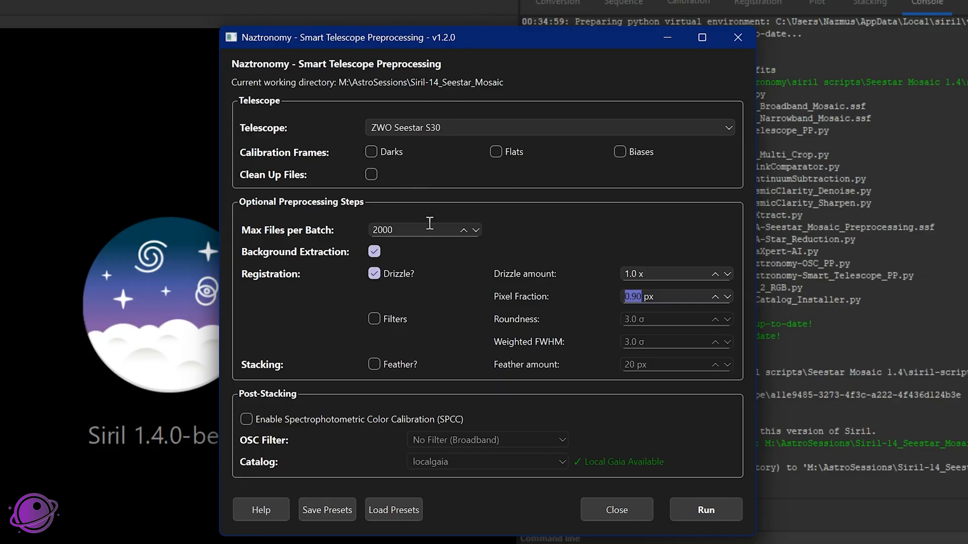
mouse_move(169, 214)
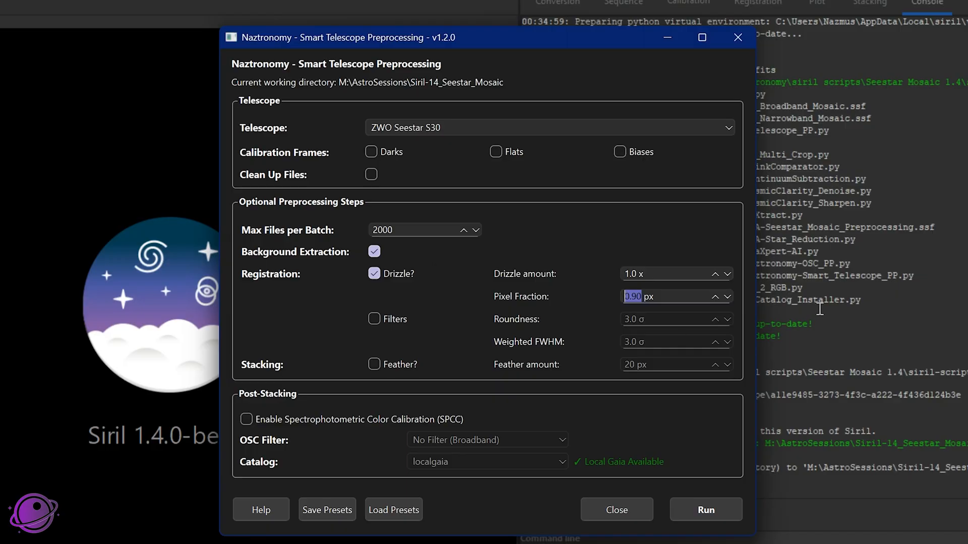
left_click(374, 319)
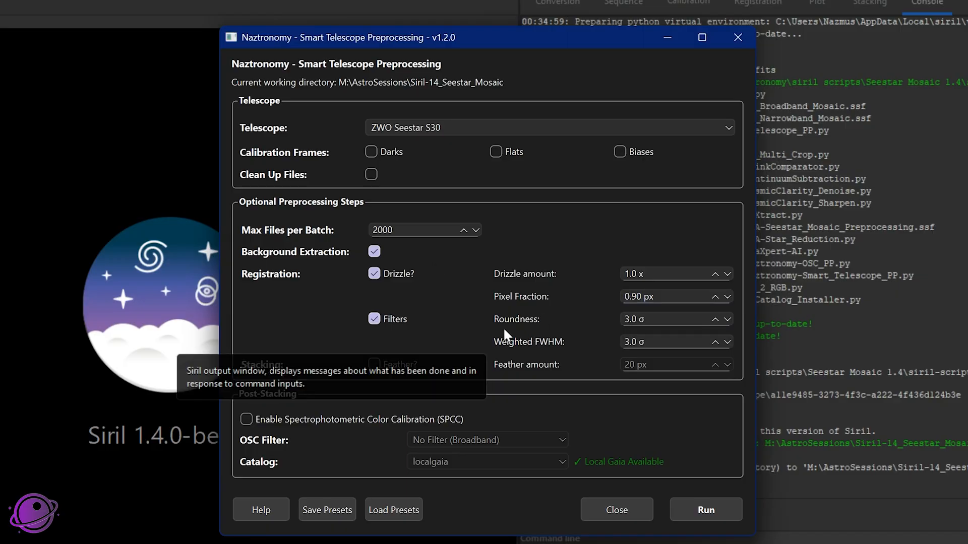
mouse_move(432, 147)
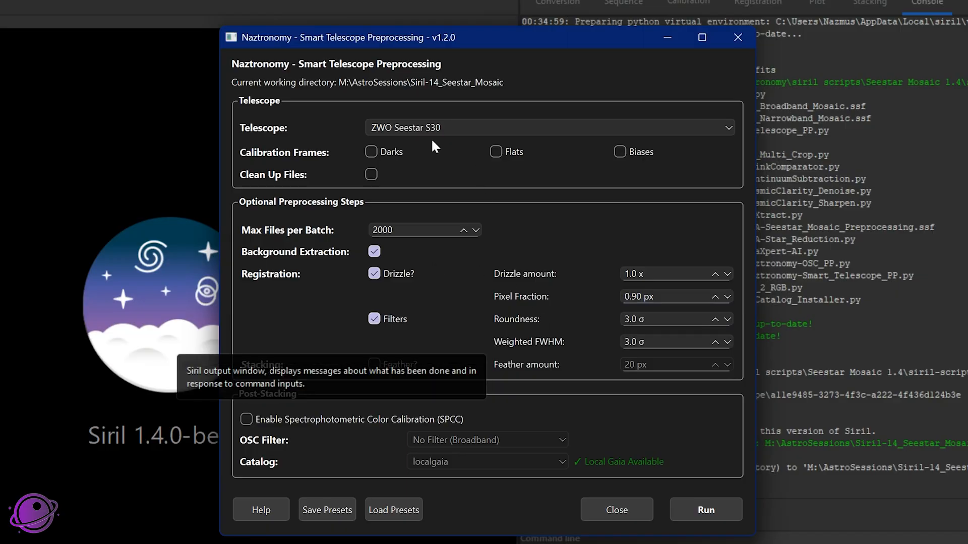
mouse_move(533, 331)
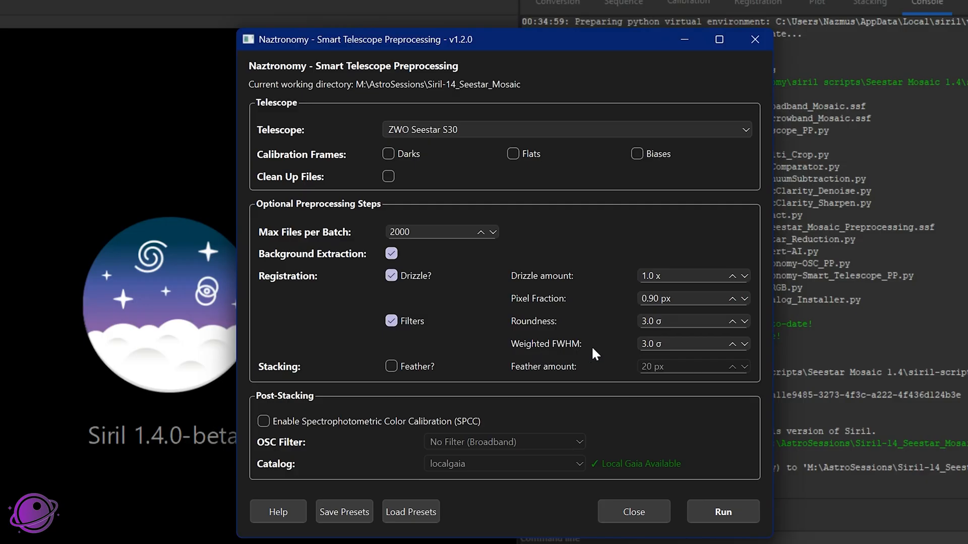
mouse_move(568, 331)
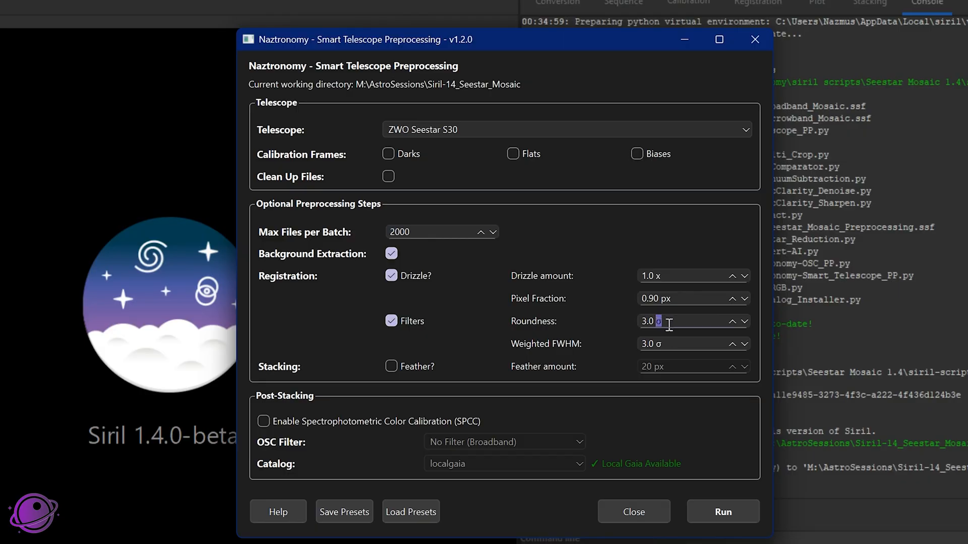
double_click(648, 321)
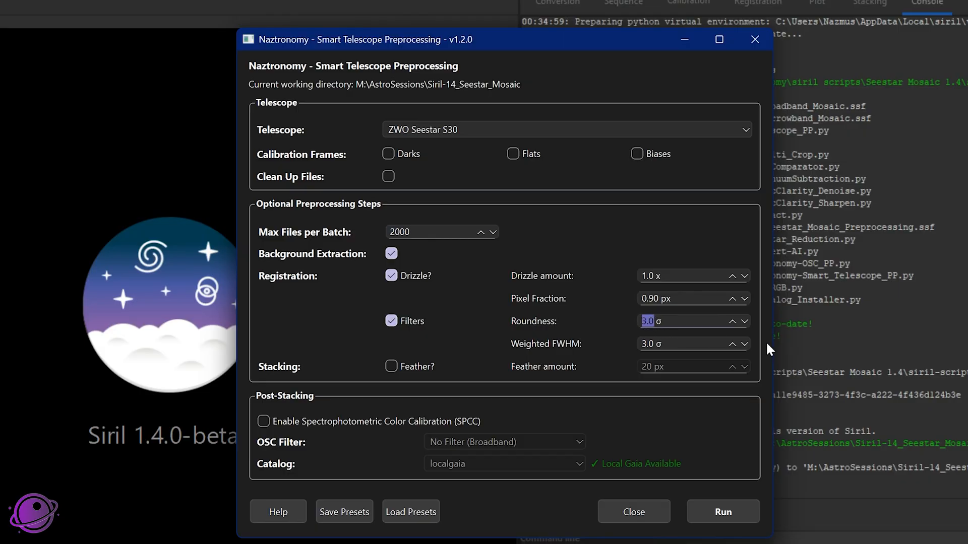
mouse_move(706, 368)
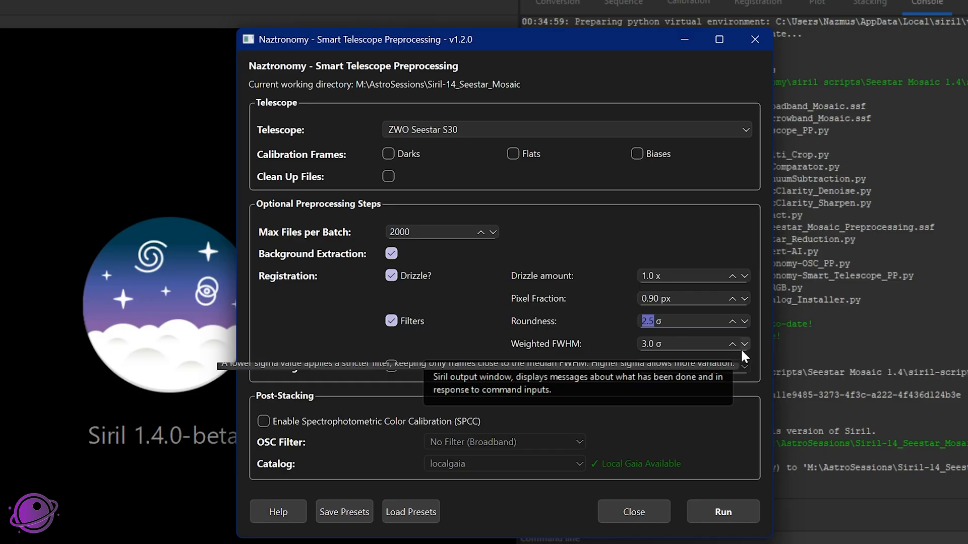
left_click(734, 317)
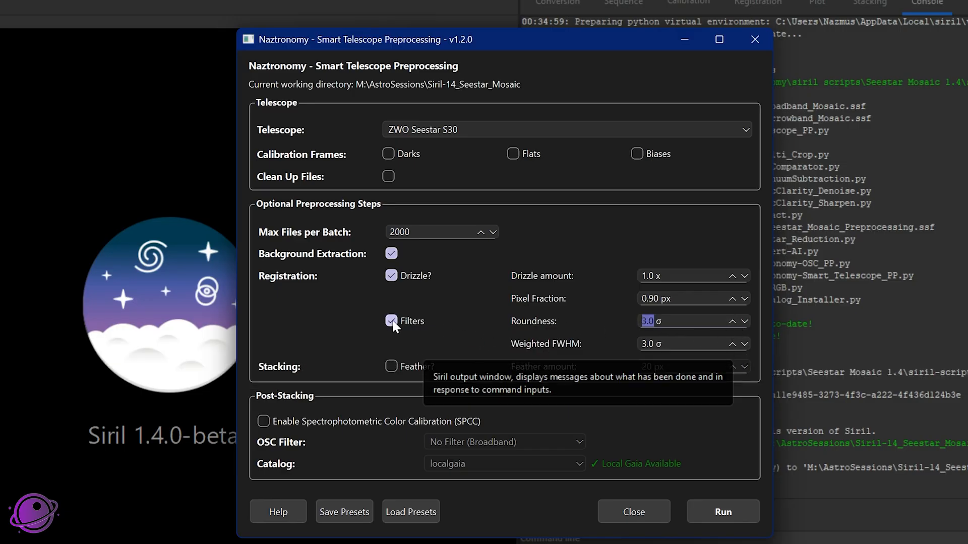
left_click(391, 321)
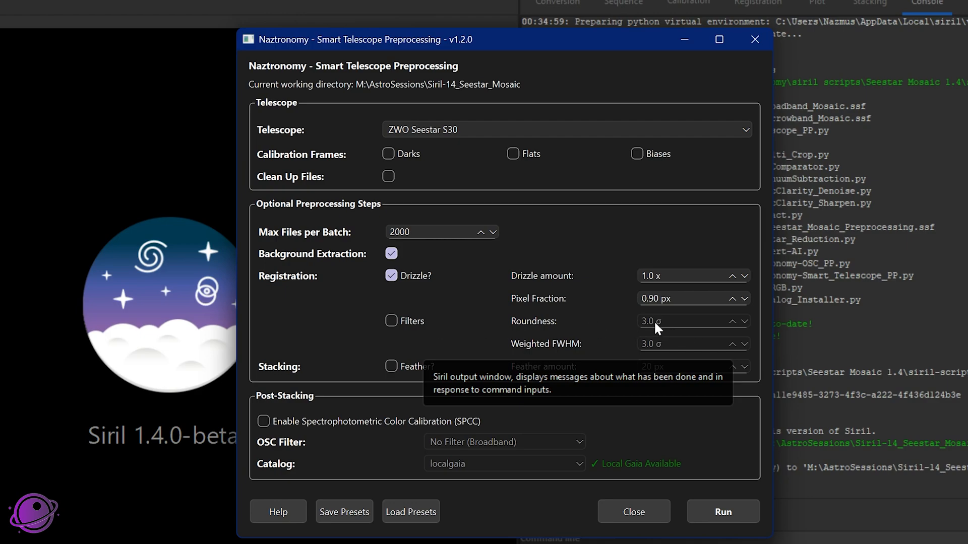
mouse_move(733, 407)
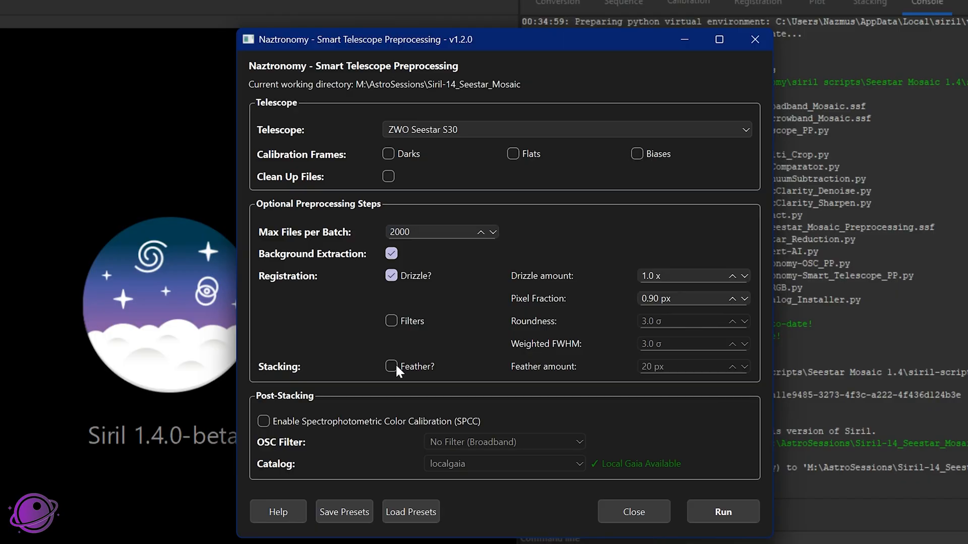
mouse_move(391, 366)
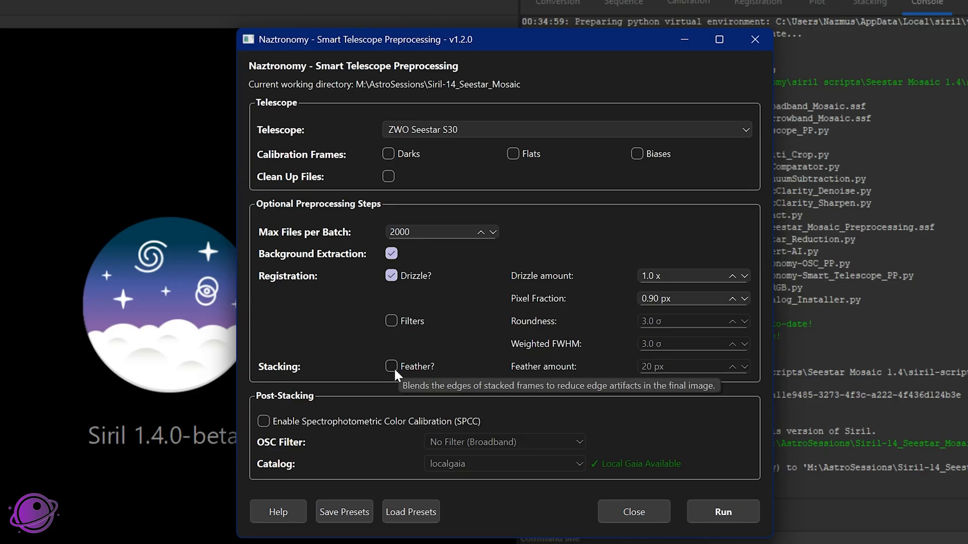
mouse_move(447, 352)
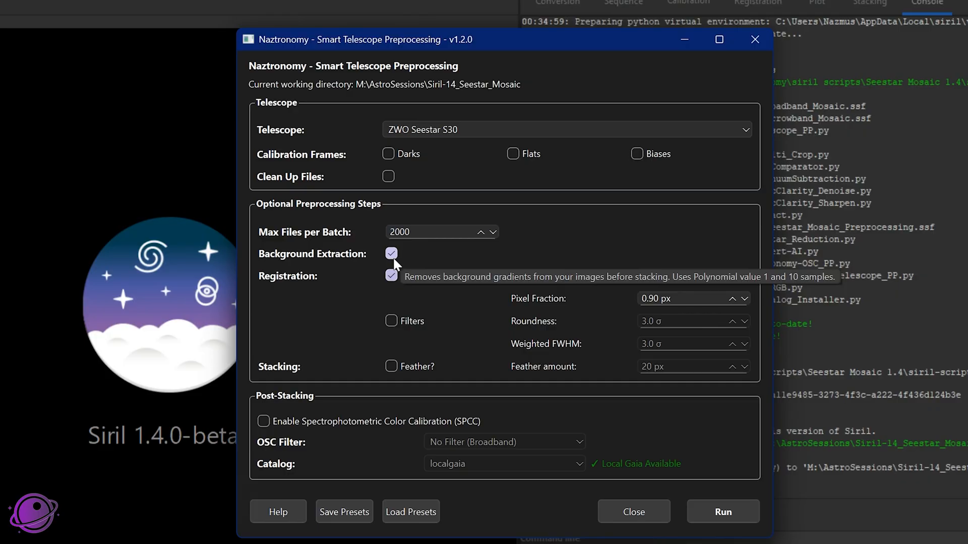
left_click(391, 276)
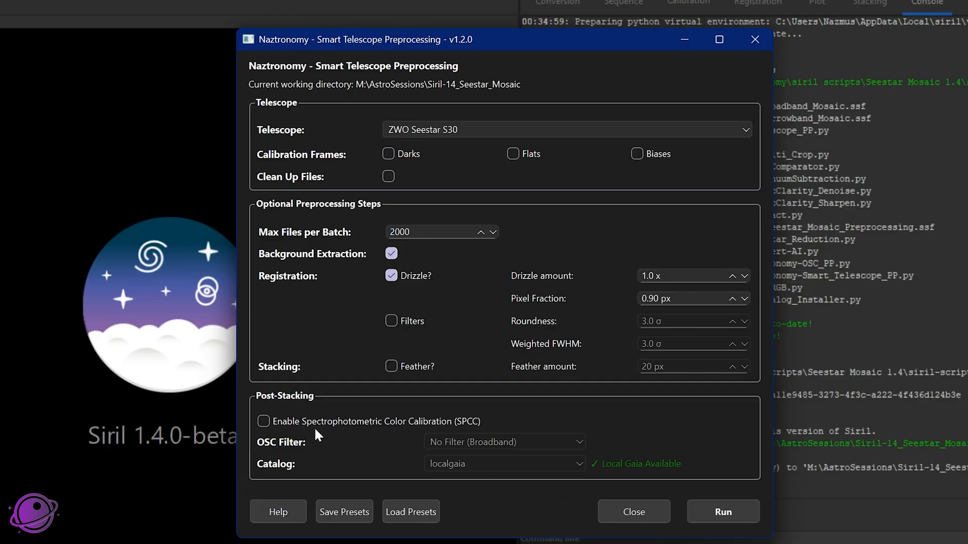
left_click(264, 421)
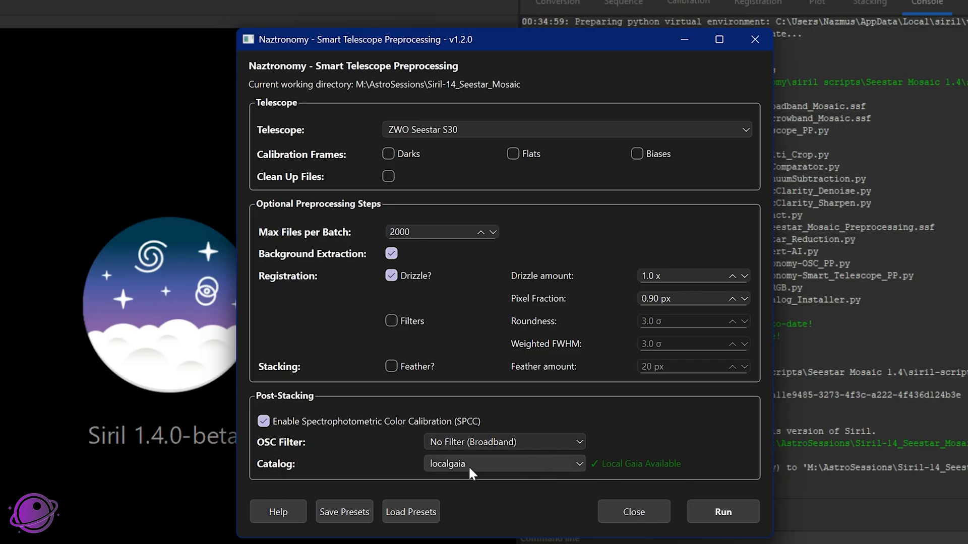
left_click(504, 464)
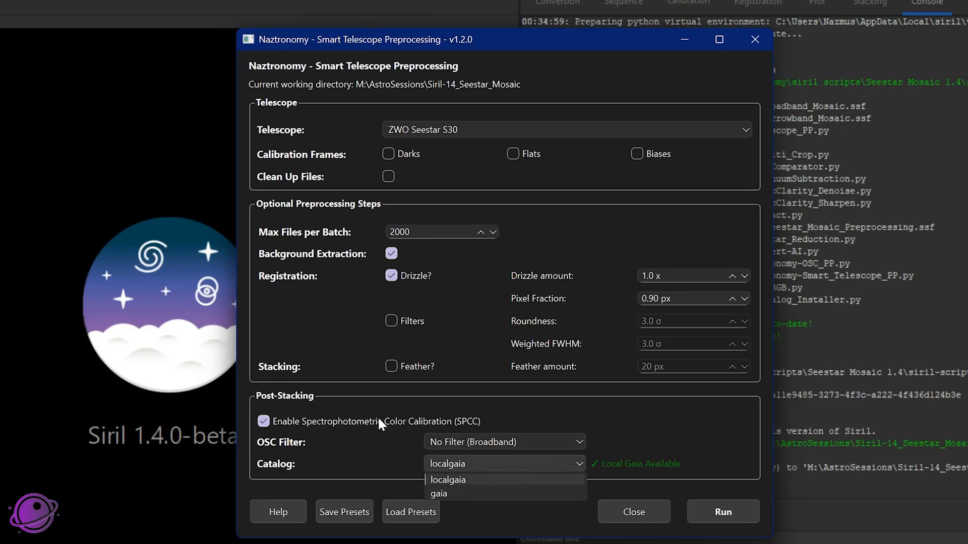
mouse_move(432, 490)
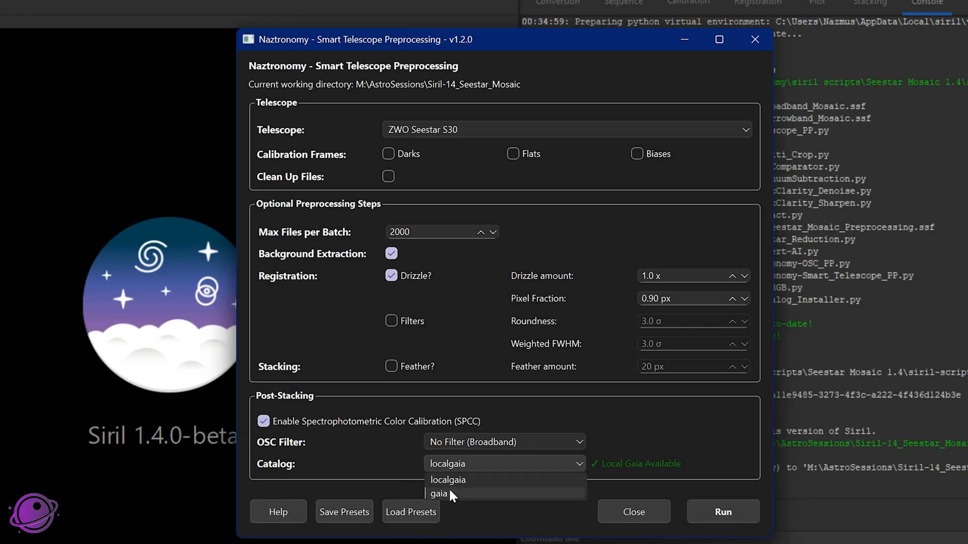
mouse_move(396, 460)
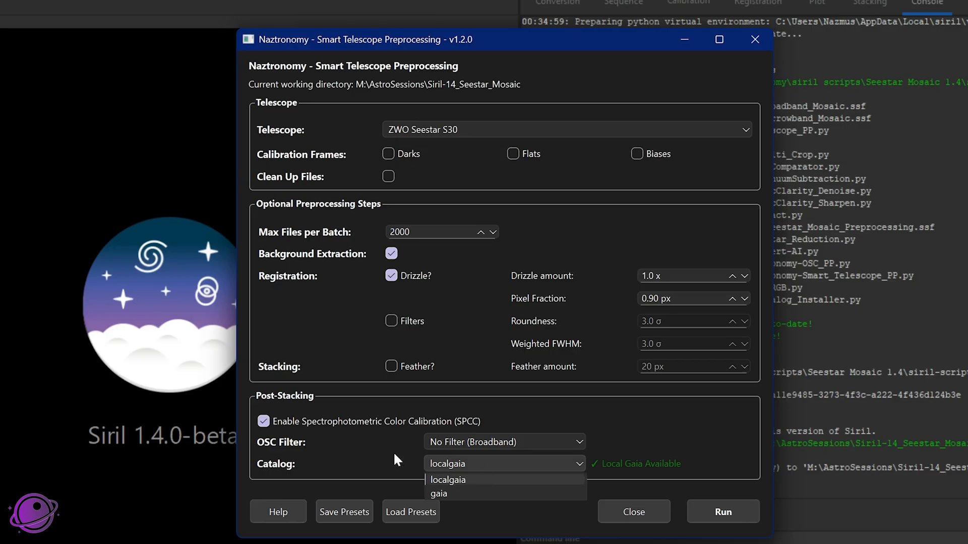
left_click(264, 421)
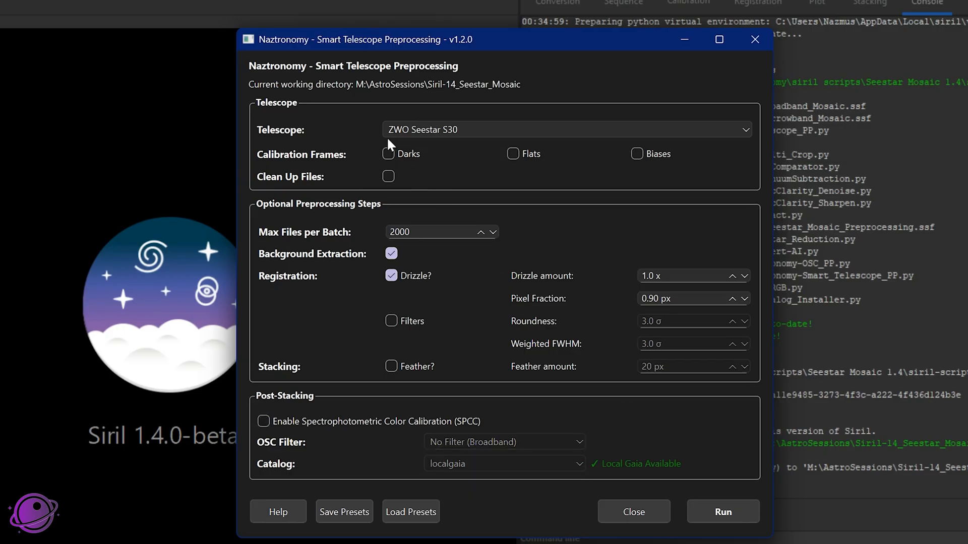
mouse_move(708, 494)
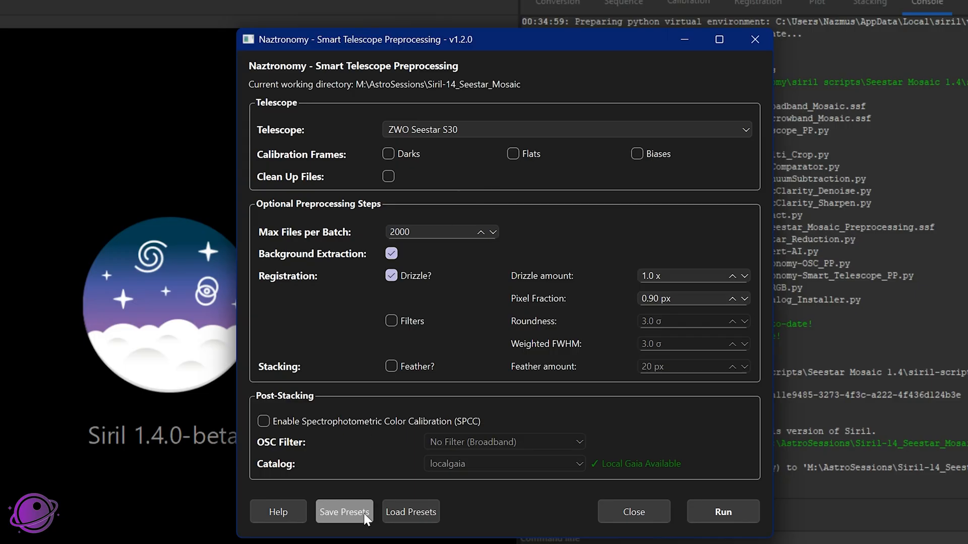
mouse_move(410, 294)
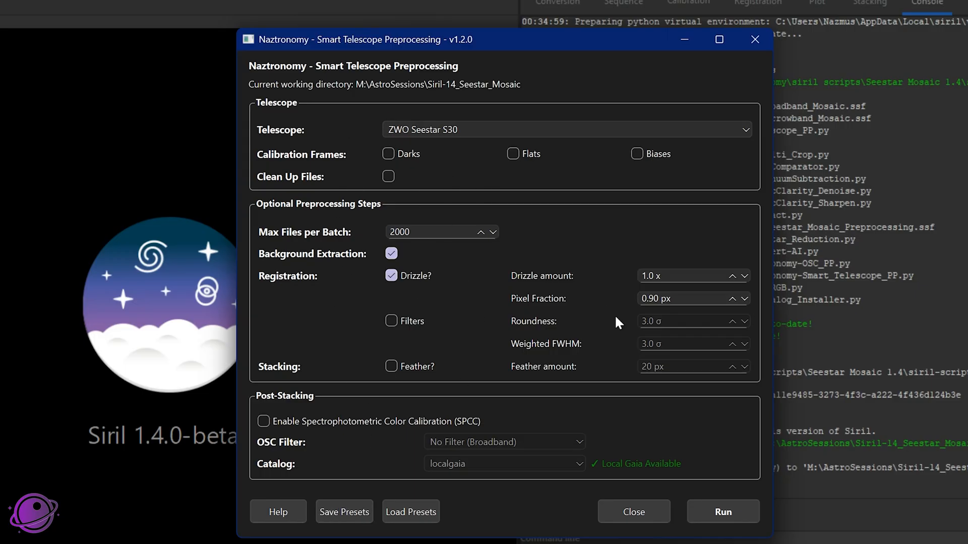
mouse_move(673, 336)
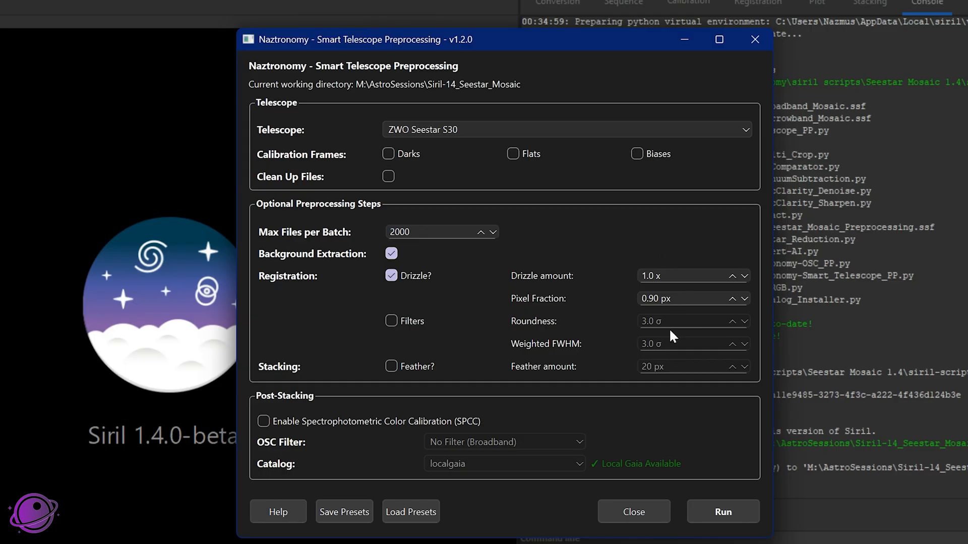
mouse_move(462, 431)
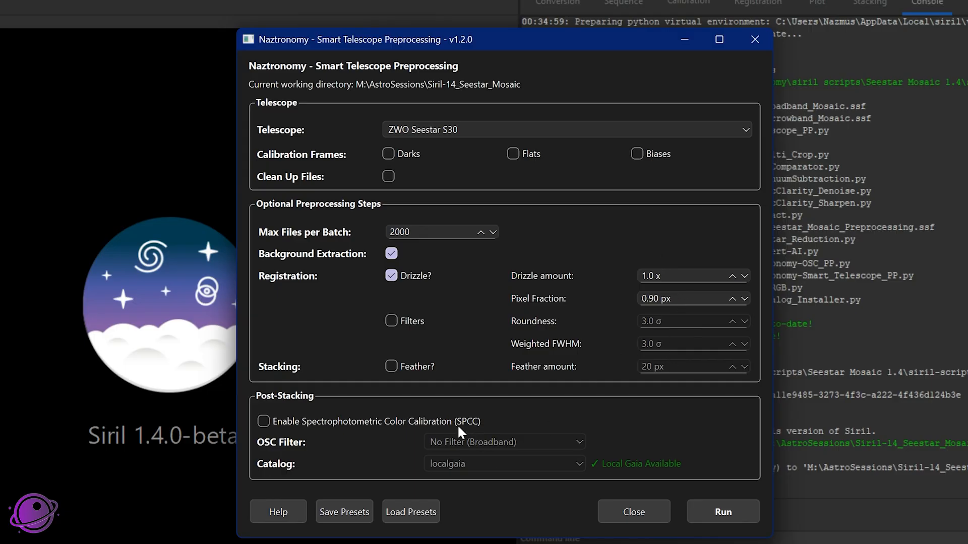
mouse_move(376, 518)
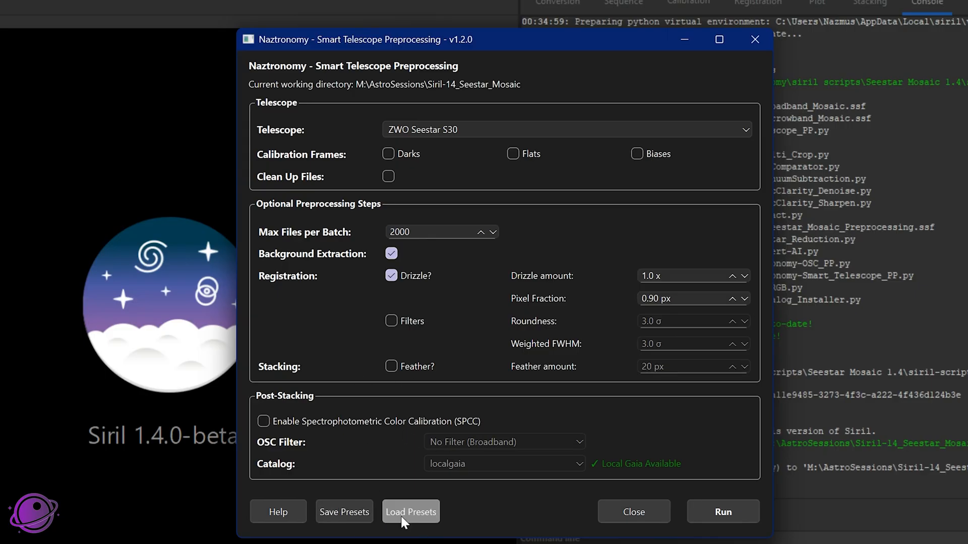
Open the Load Presets file browser on the Siril-14_Seestar_Mosaic folder.
left_click(411, 512)
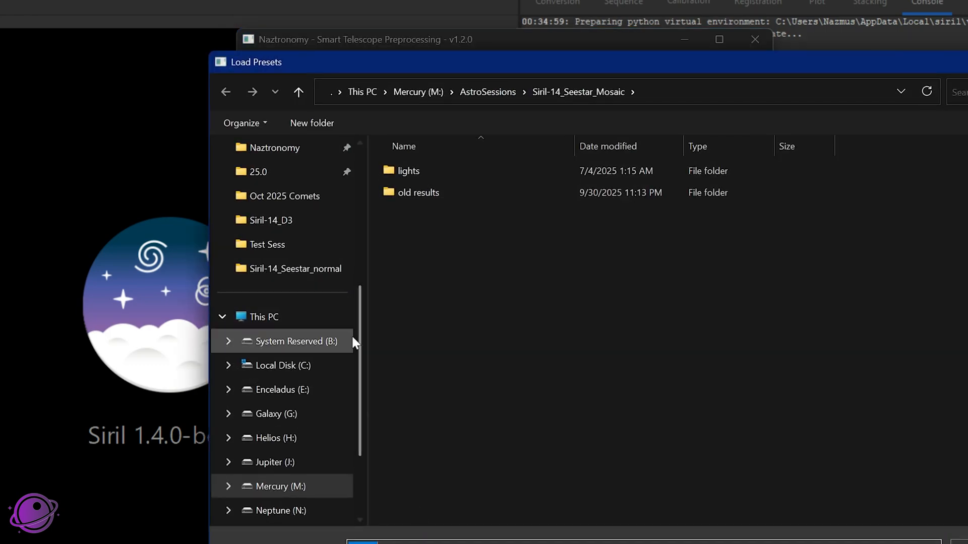
left_click(409, 171)
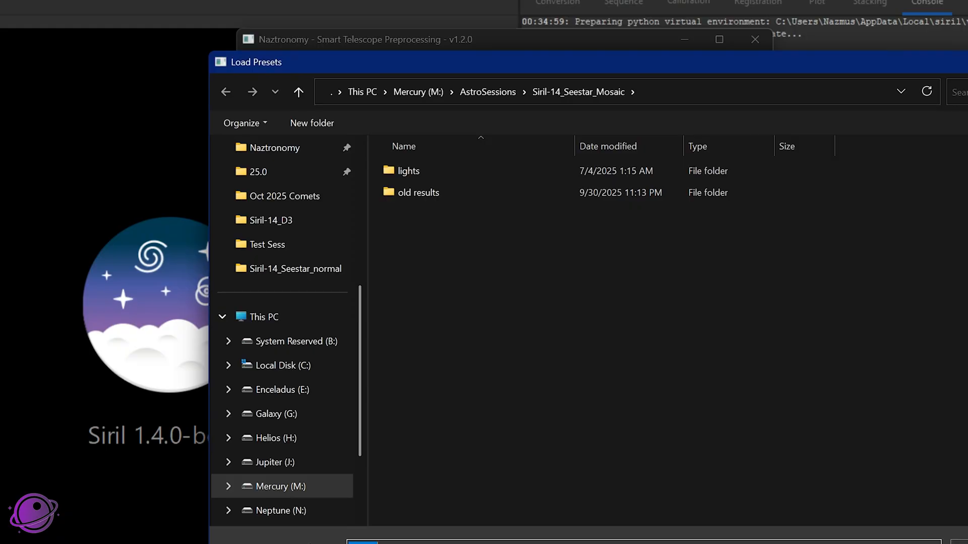
mouse_move(610, 511)
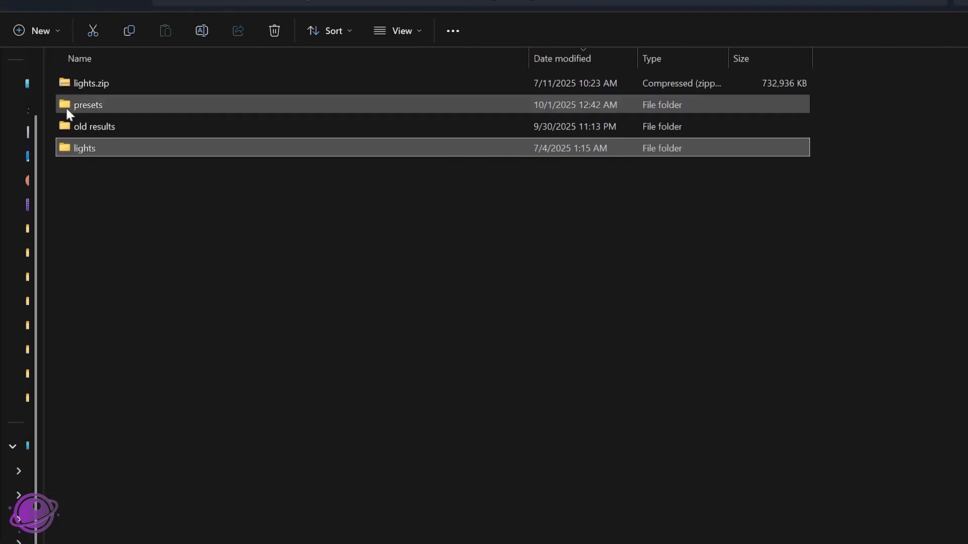
Open naztronomy_smart_scope_presets.json from the presets folder in Notepad to review it.
double_click(88, 104)
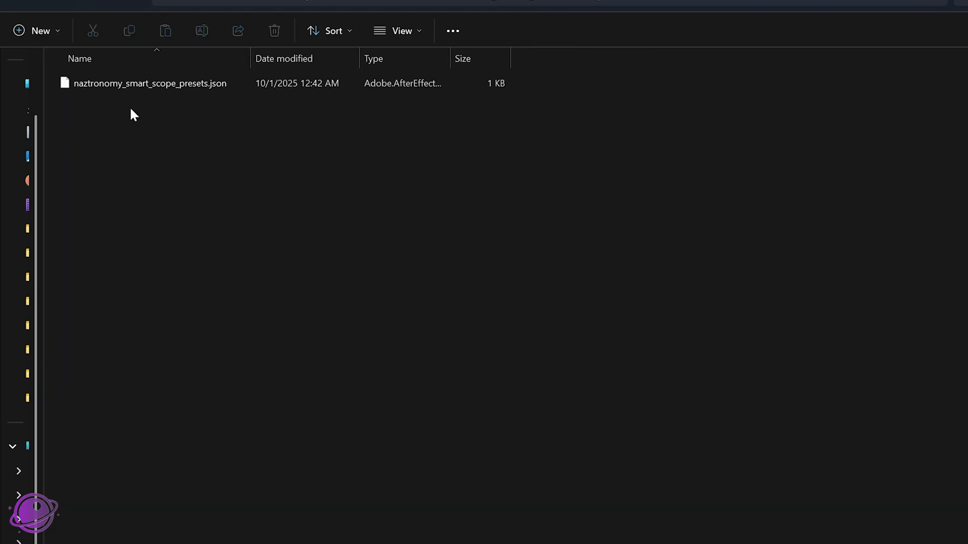
left_click(150, 83)
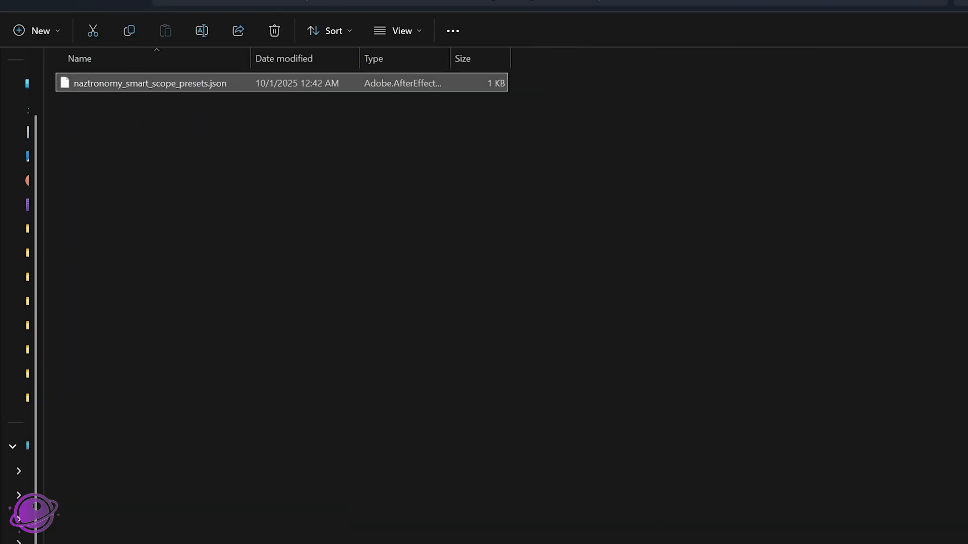
double_click(150, 83)
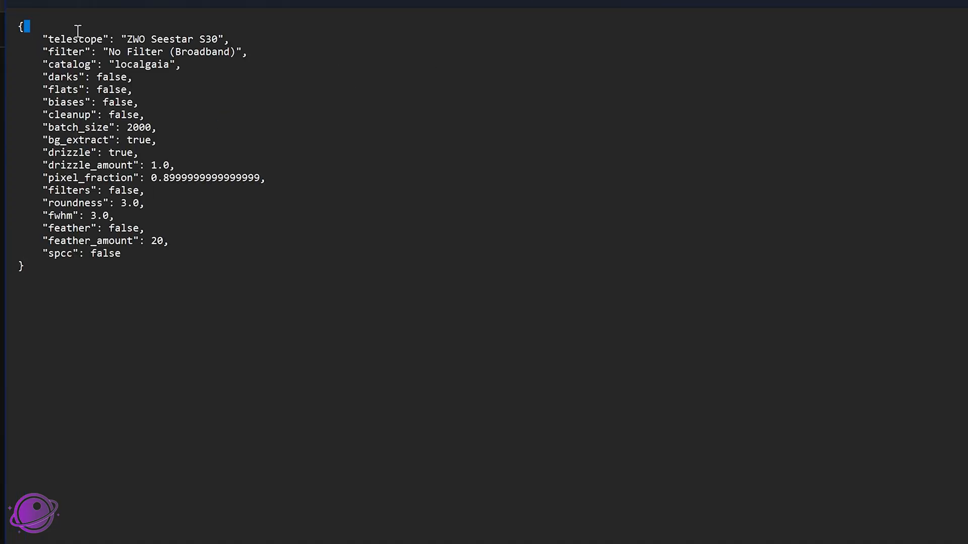
key("ctrl+a")
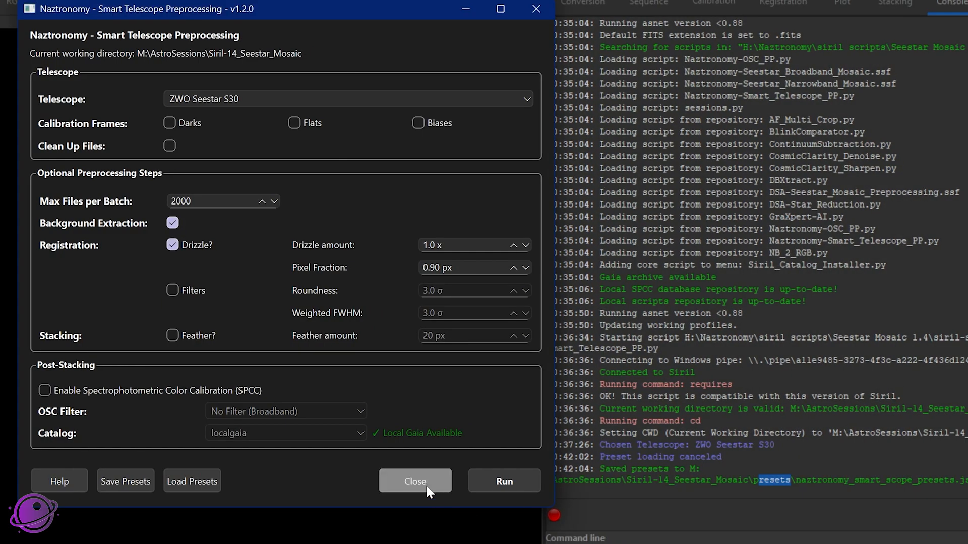
Close and relaunch Naztronomy-Smart_Telescope_PP.py, reopening with Seestar S50 defaults.
left_click(415, 481)
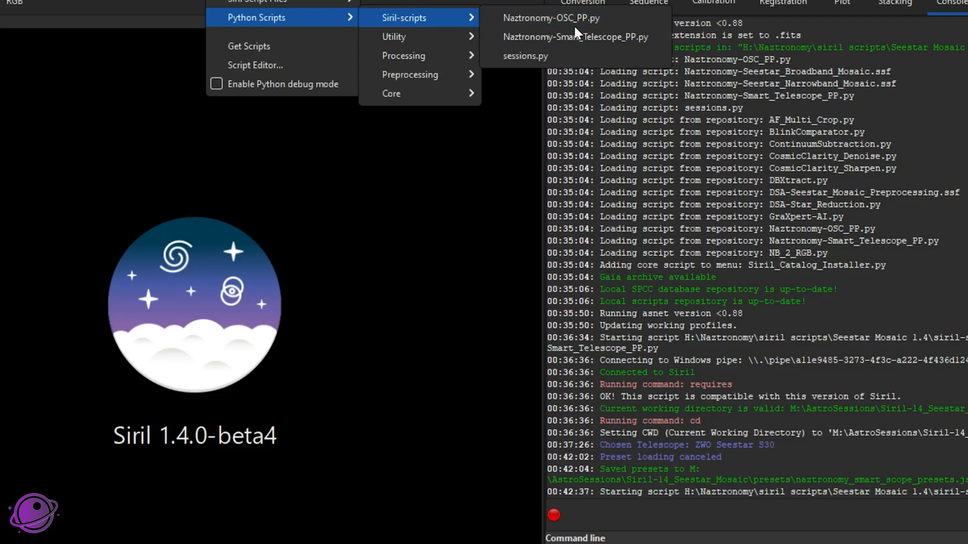
left_click(574, 36)
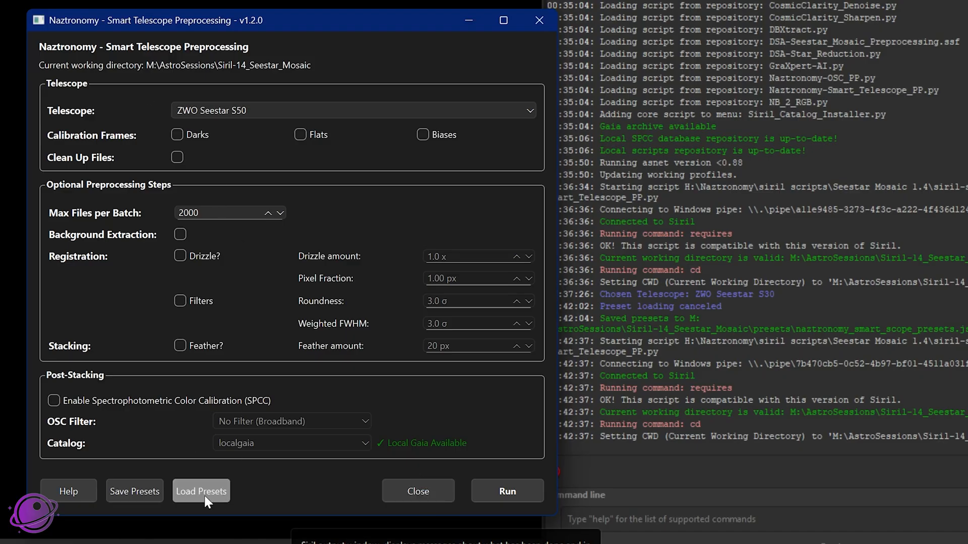
Load the saved presets (Seestar S30, drizzle 0.90 px), then read and dismiss Help.
left_click(201, 492)
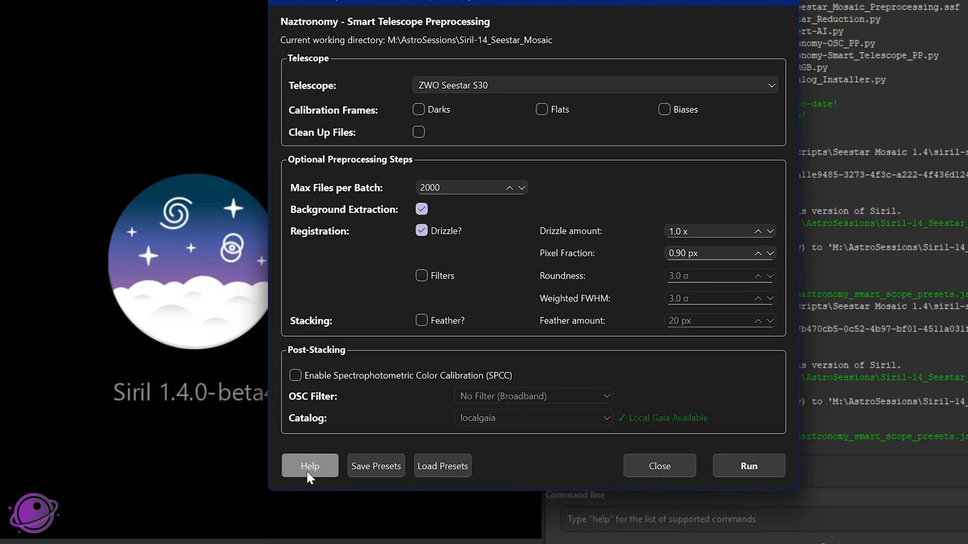
left_click(310, 466)
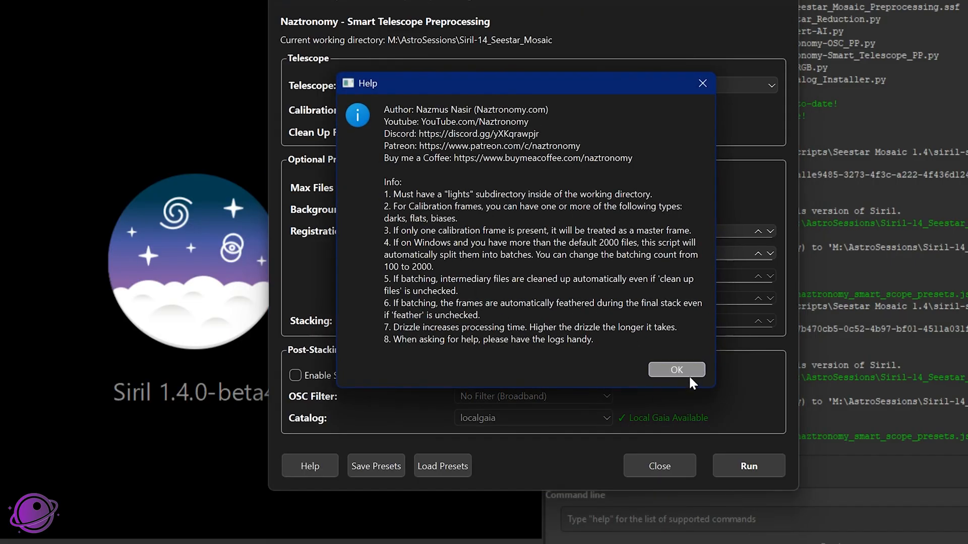
left_click(676, 369)
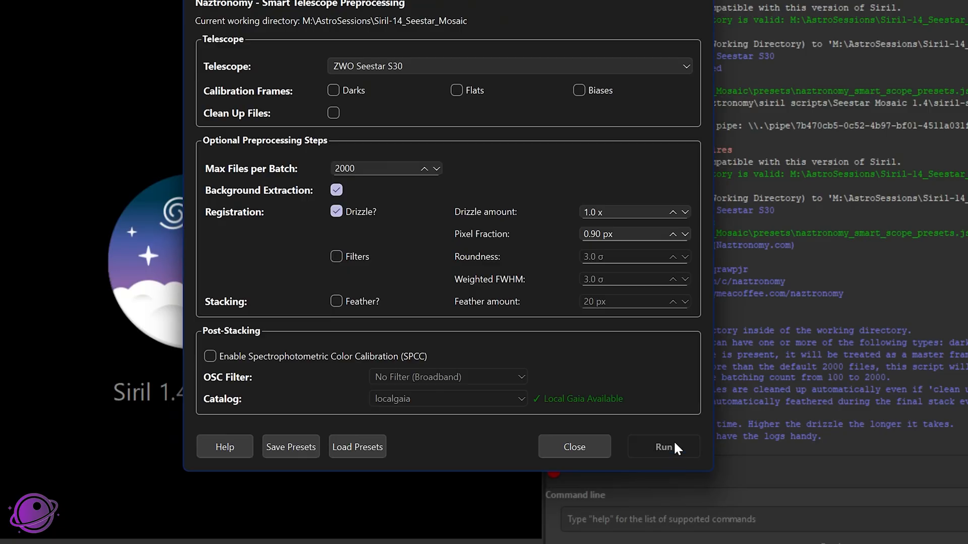
Run preprocessing and switch the resulting M31 stack display to AutoStretch.
left_click(663, 446)
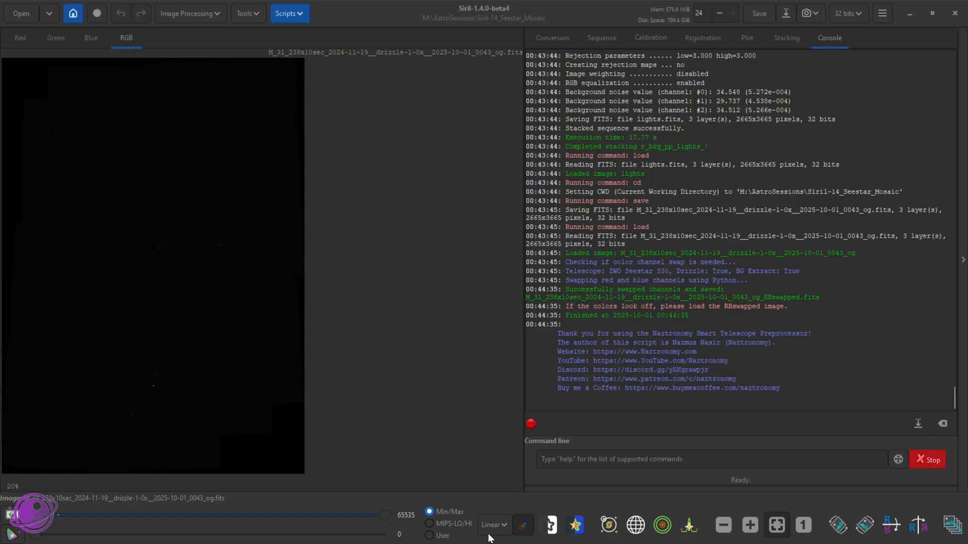
left_click(492, 526)
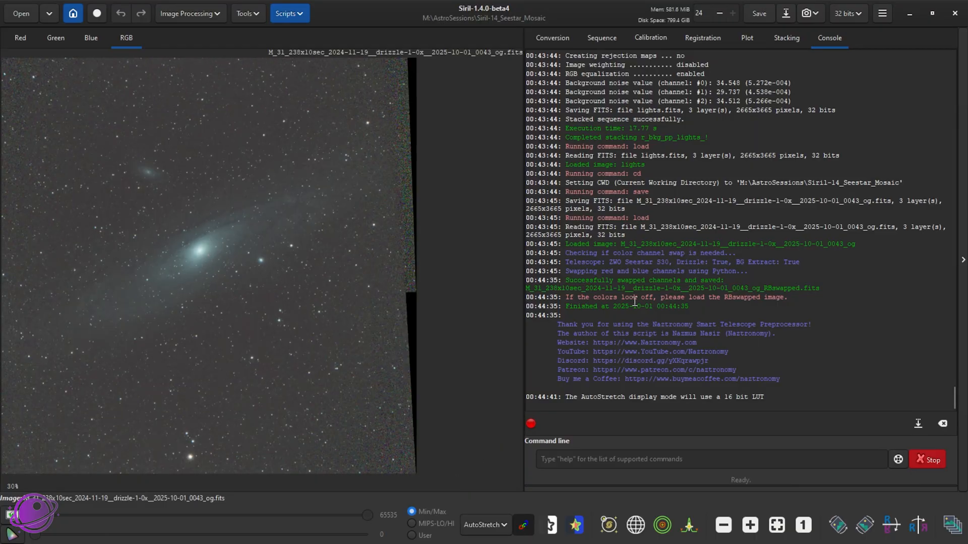
mouse_move(564, 254)
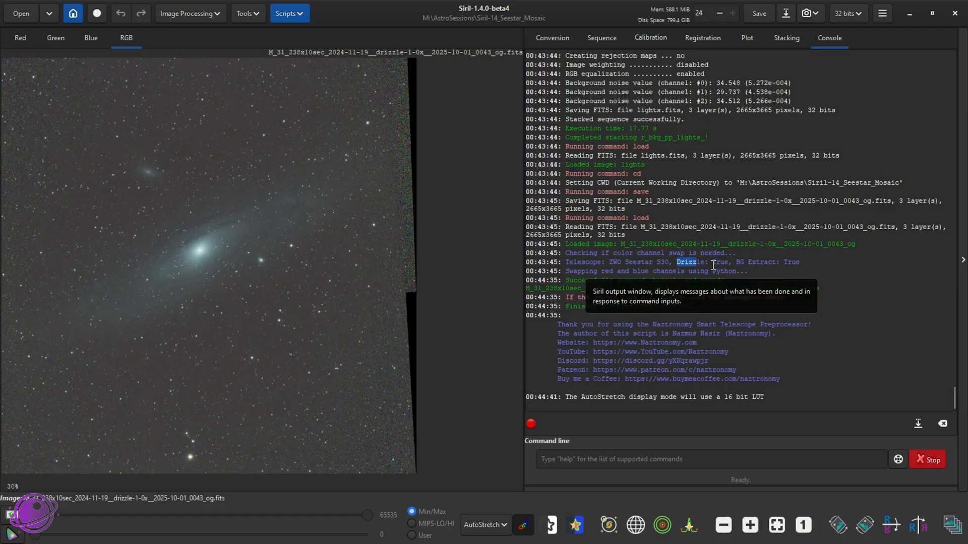
mouse_move(606, 265)
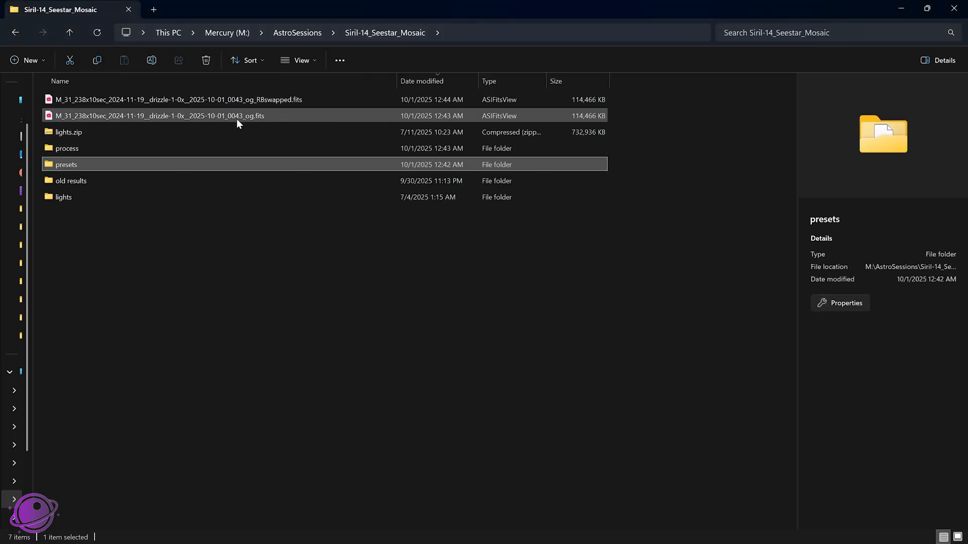
Select the _RBswapped.fits stacked image in File Explorer.
left_click(159, 115)
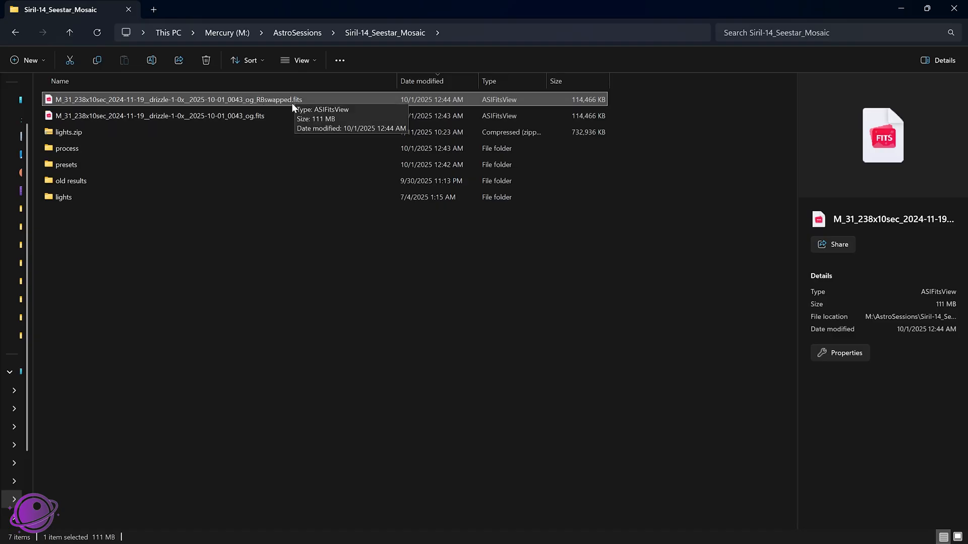
mouse_move(429, 24)
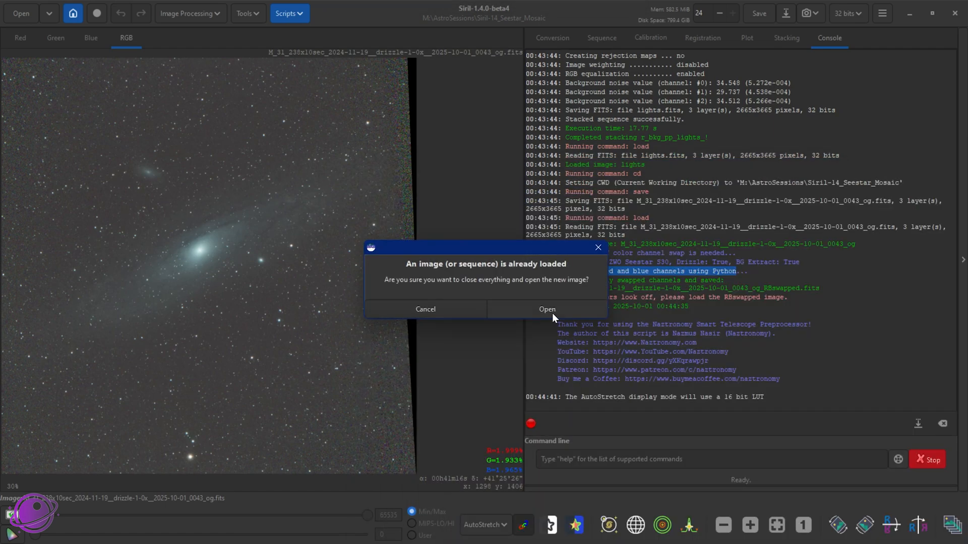
Confirm replacing the loaded image with the red-blue swapped M31 stack and inspect it.
left_click(545, 309)
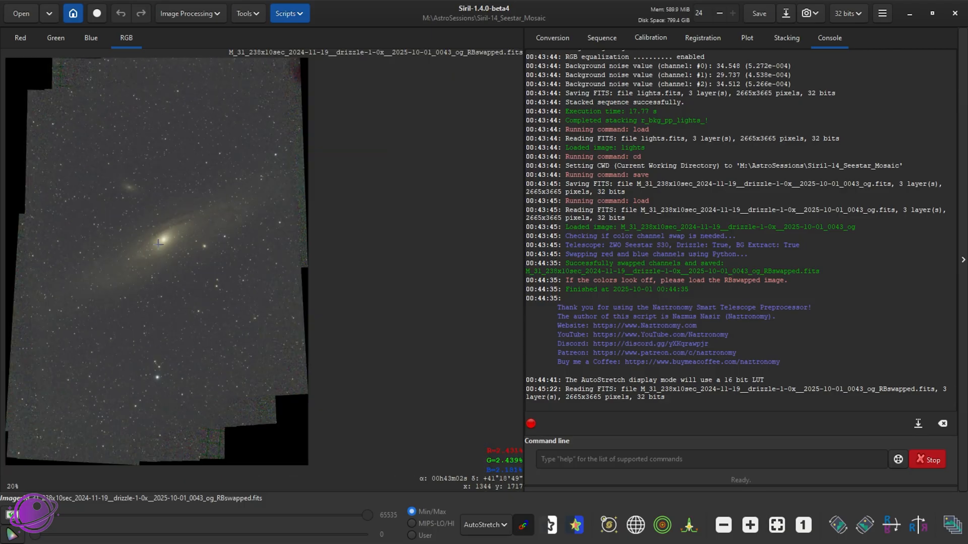
scroll("down", 3)
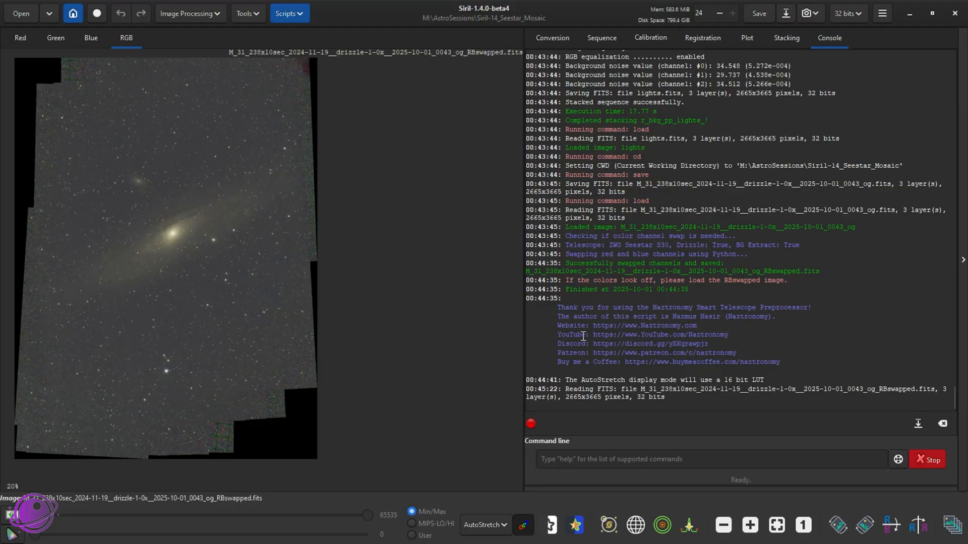
mouse_move(571, 312)
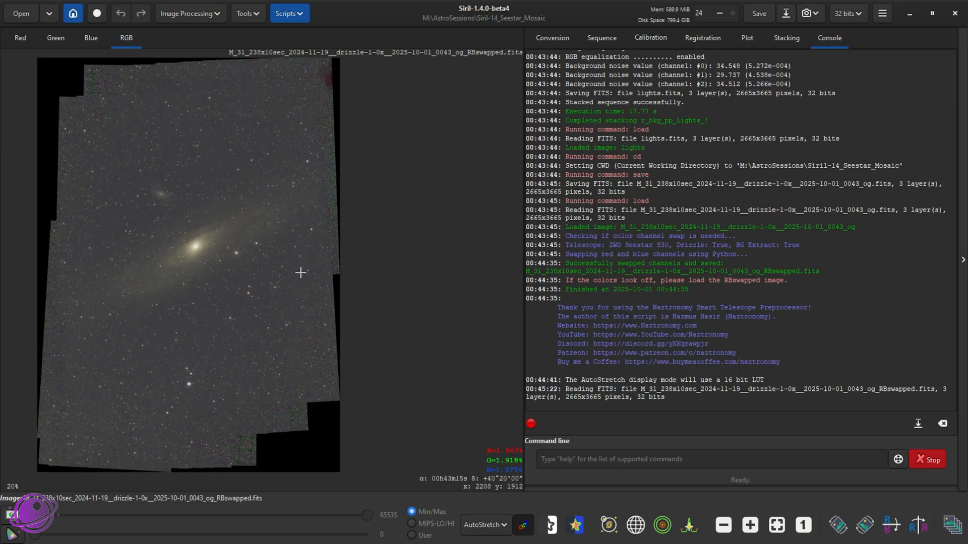
mouse_move(450, 291)
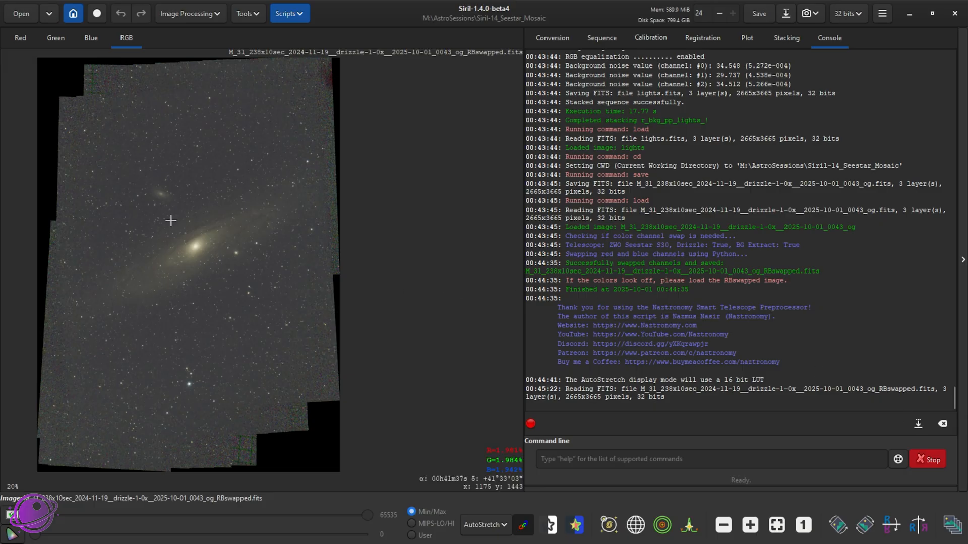
mouse_move(162, 206)
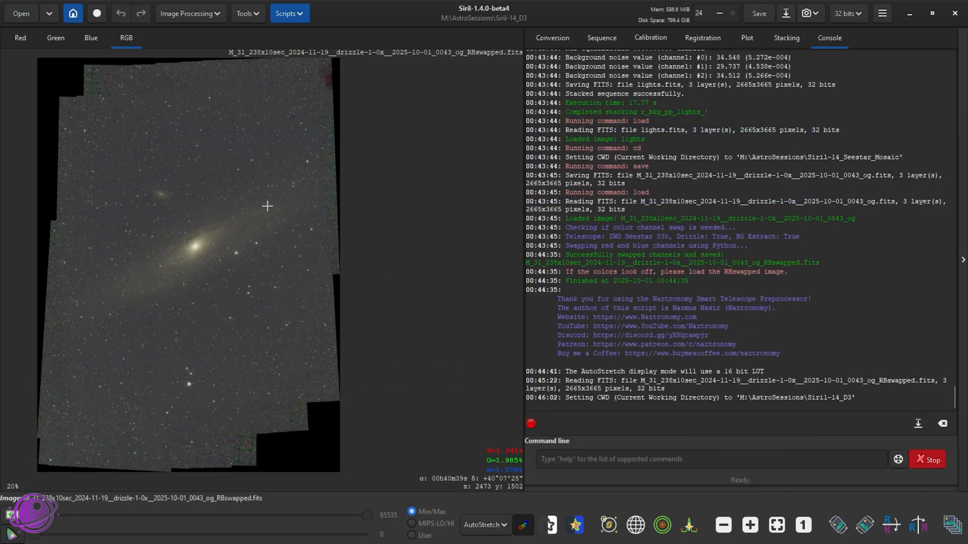
Browse the Siril-14_D3 biases, darks, flats and presets folders in File Explorer.
left_click(288, 13)
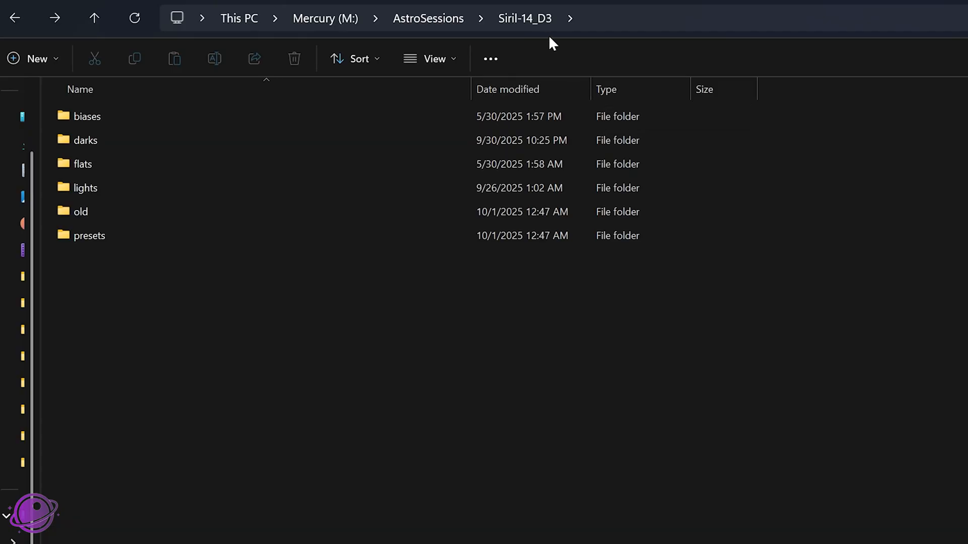
left_click(89, 235)
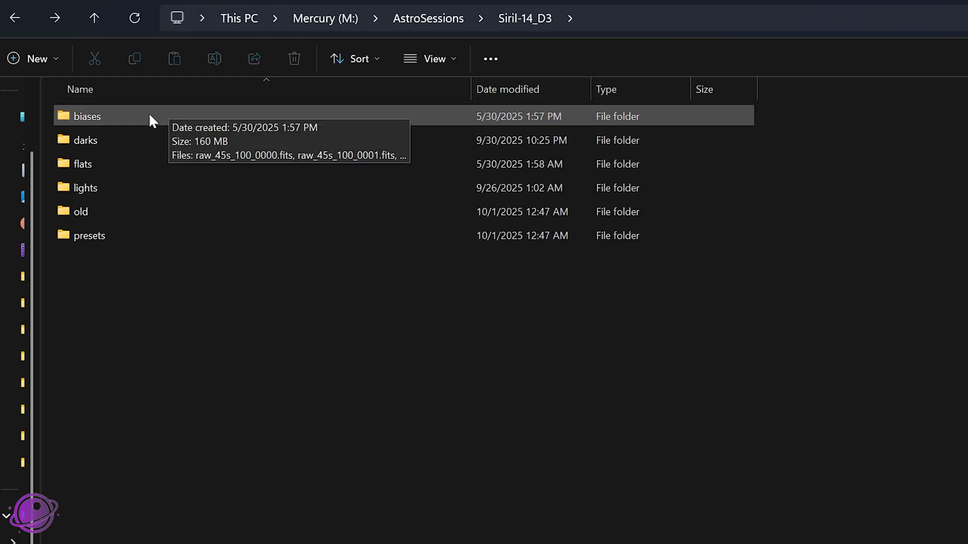
double_click(86, 116)
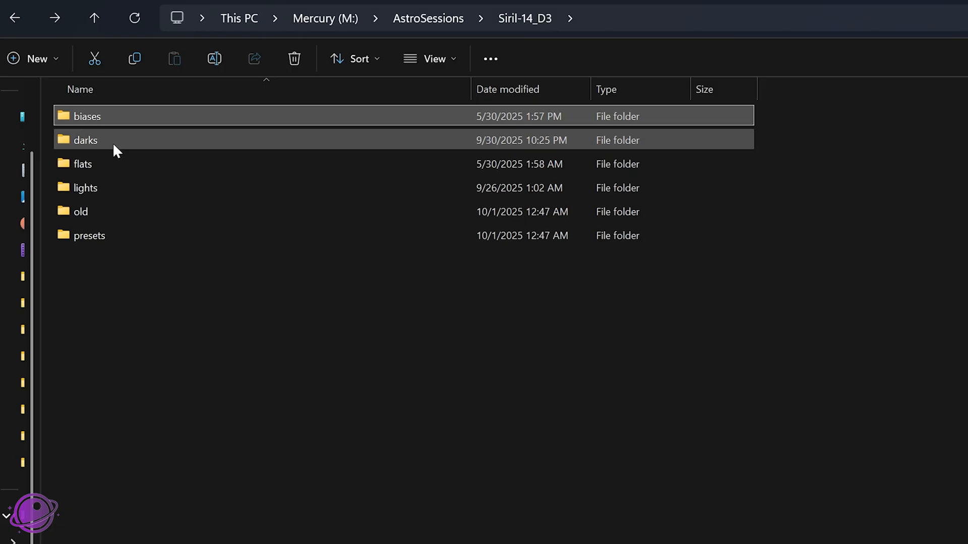
double_click(85, 140)
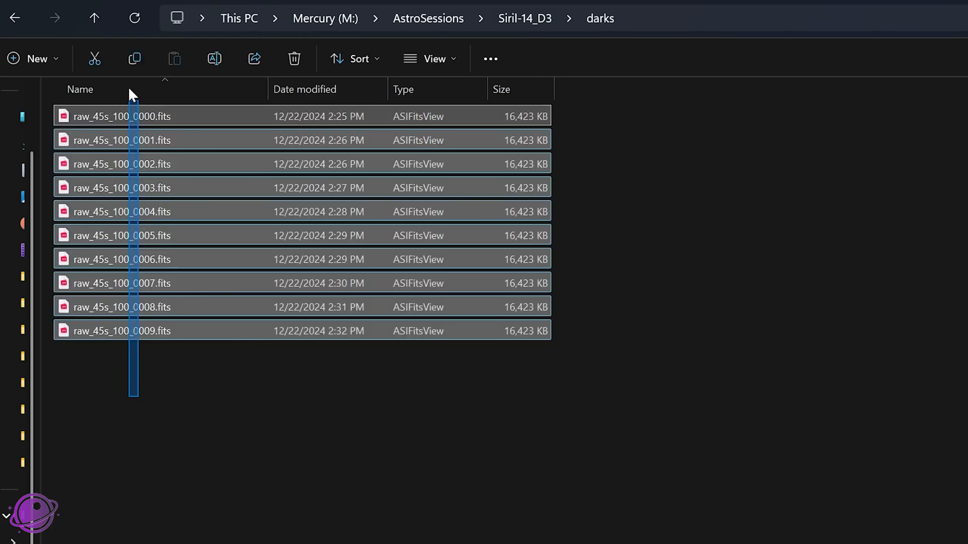
left_click(95, 18)
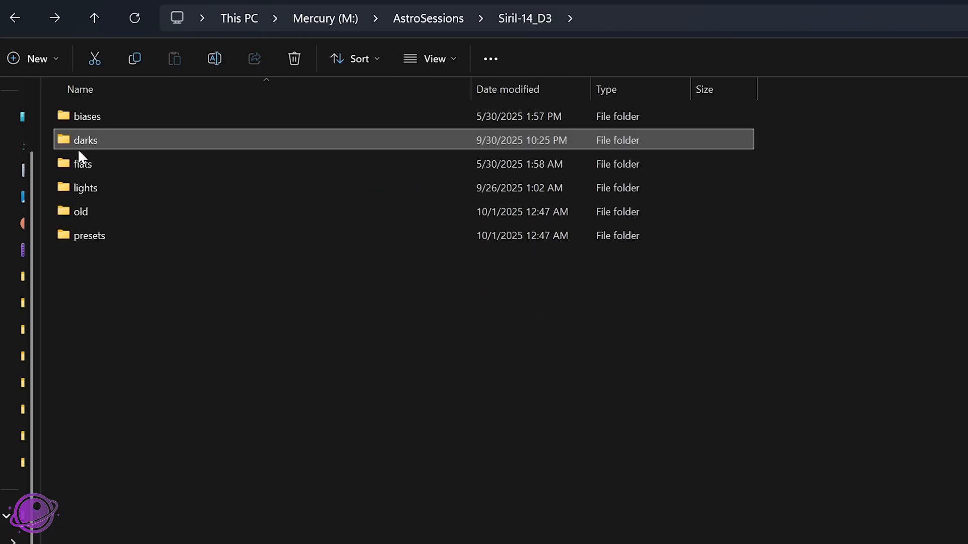
double_click(82, 164)
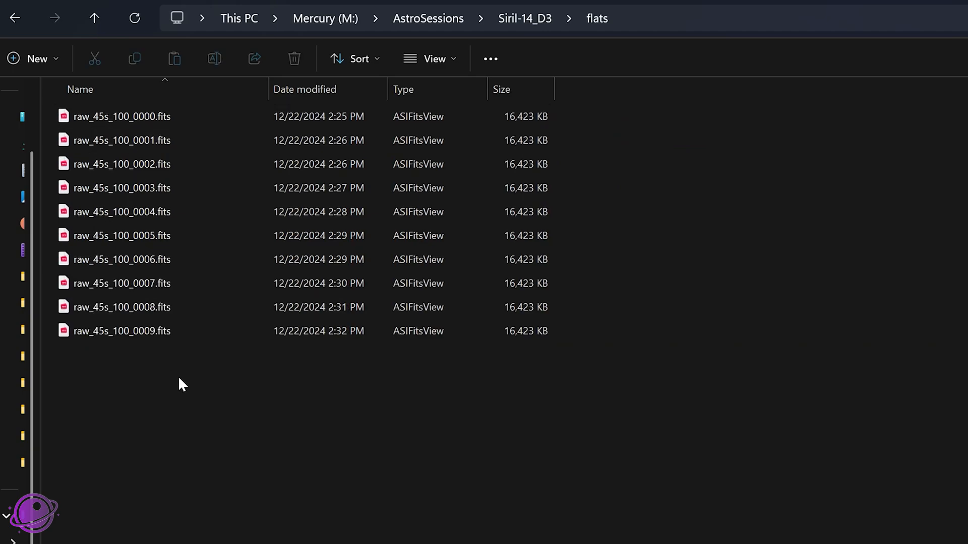
left_click(94, 18)
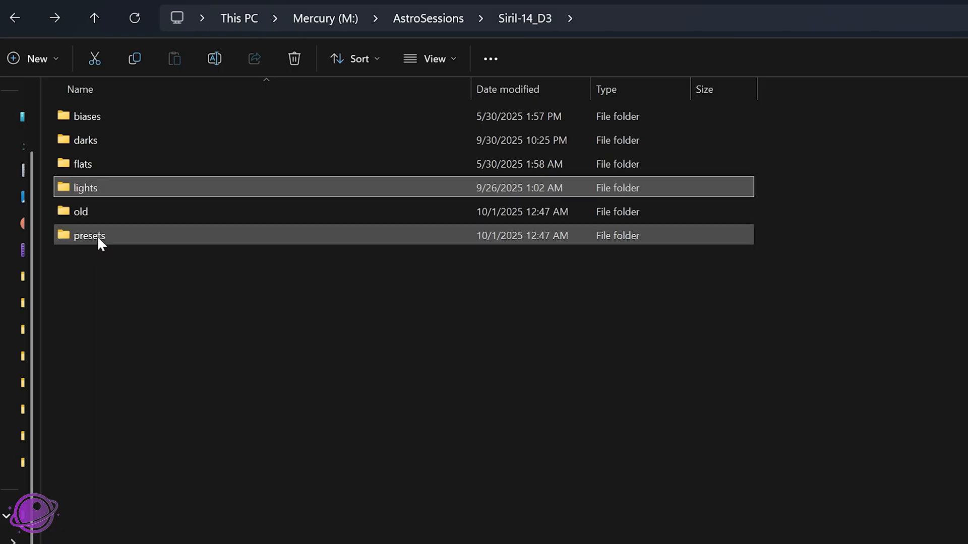
double_click(89, 235)
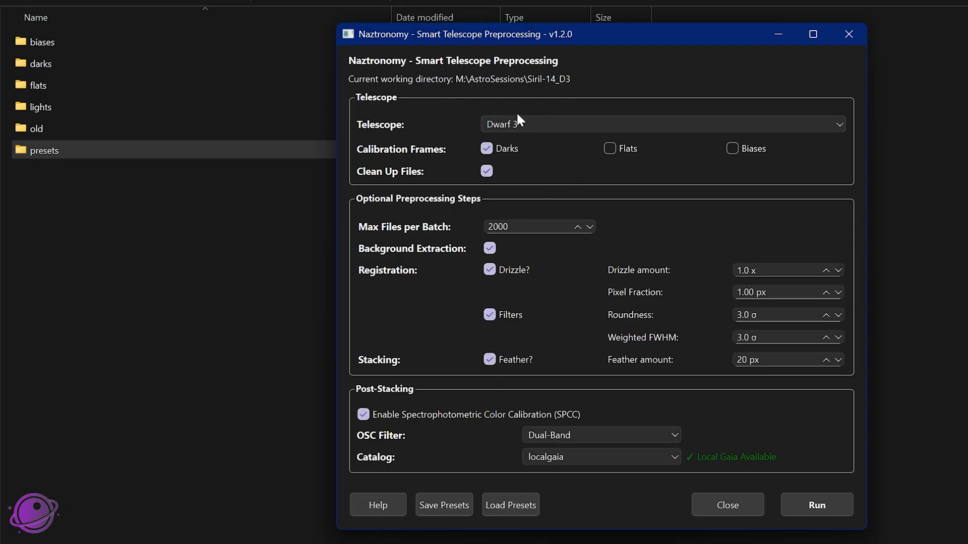
mouse_move(494, 218)
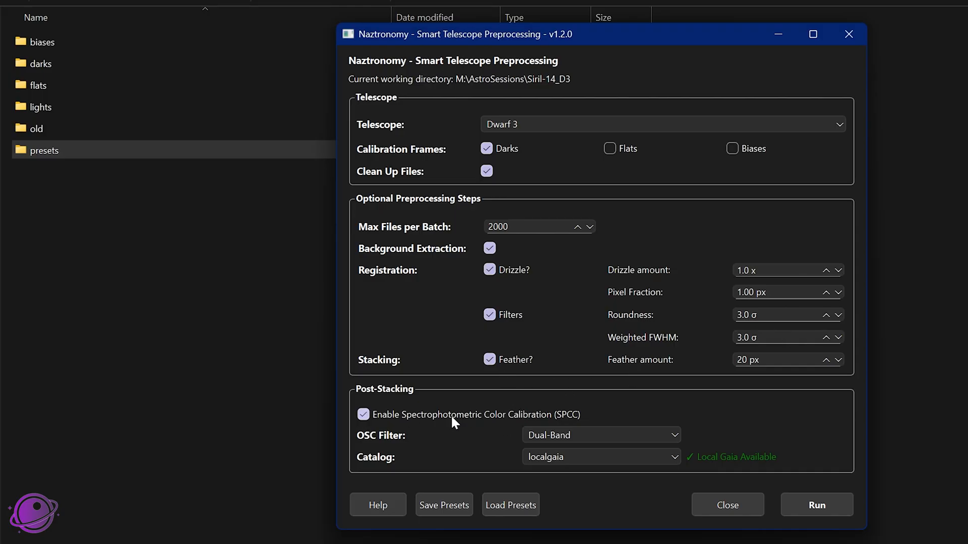
Turn off SPCC, set Max Files per Batch to 100, and save presets.
left_click(363, 414)
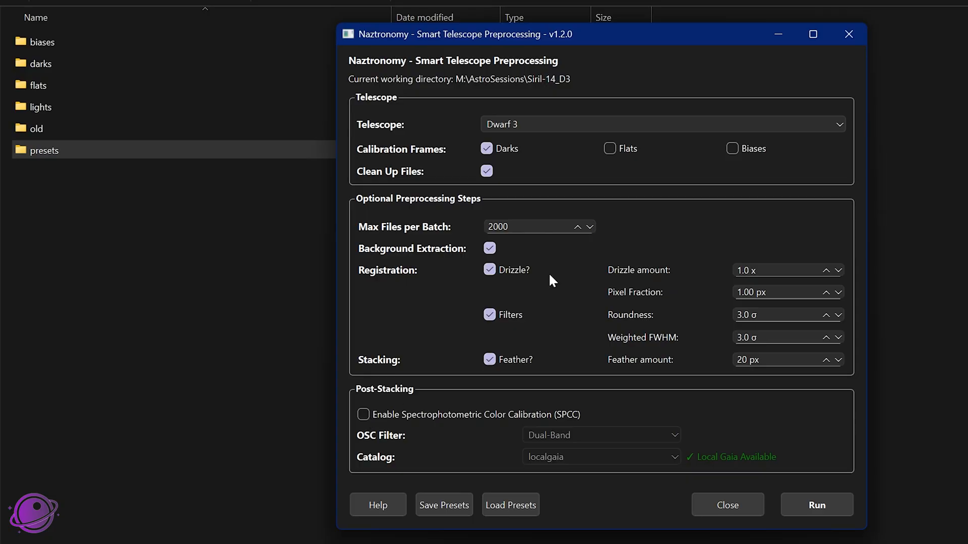
mouse_move(460, 212)
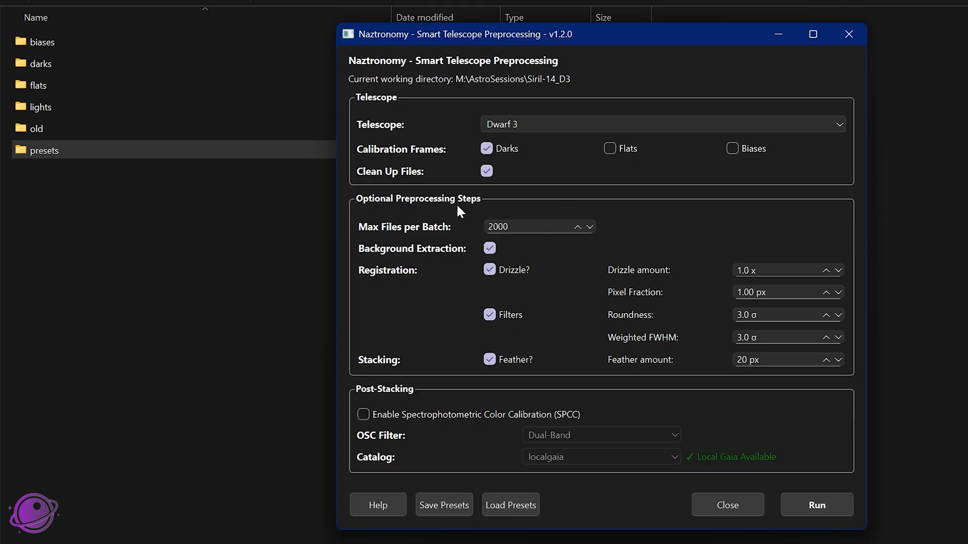
left_click(727, 505)
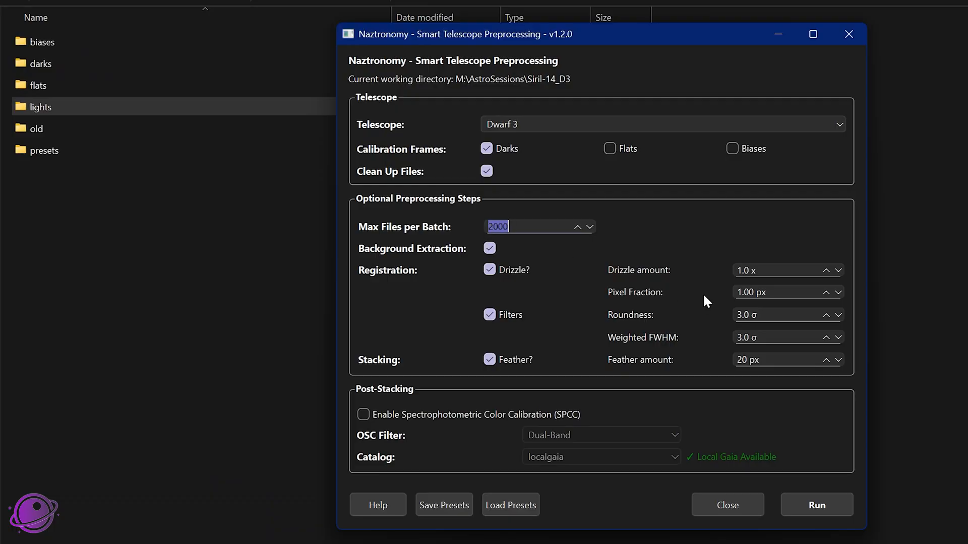
type("100")
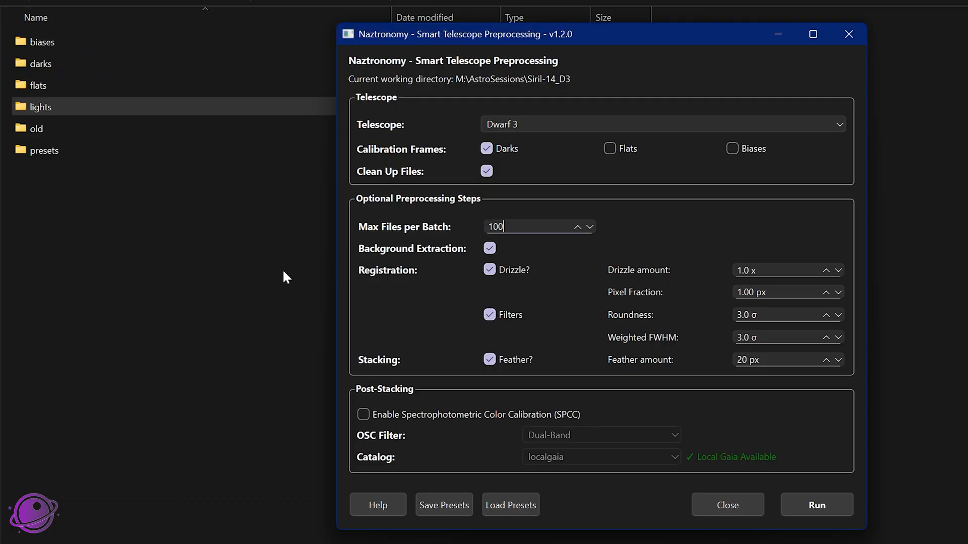
mouse_move(477, 238)
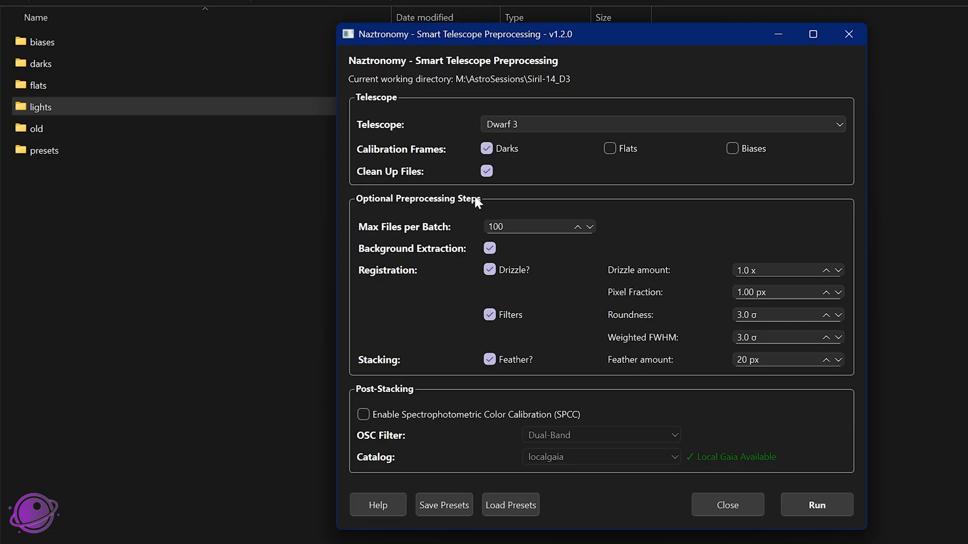
mouse_move(444, 505)
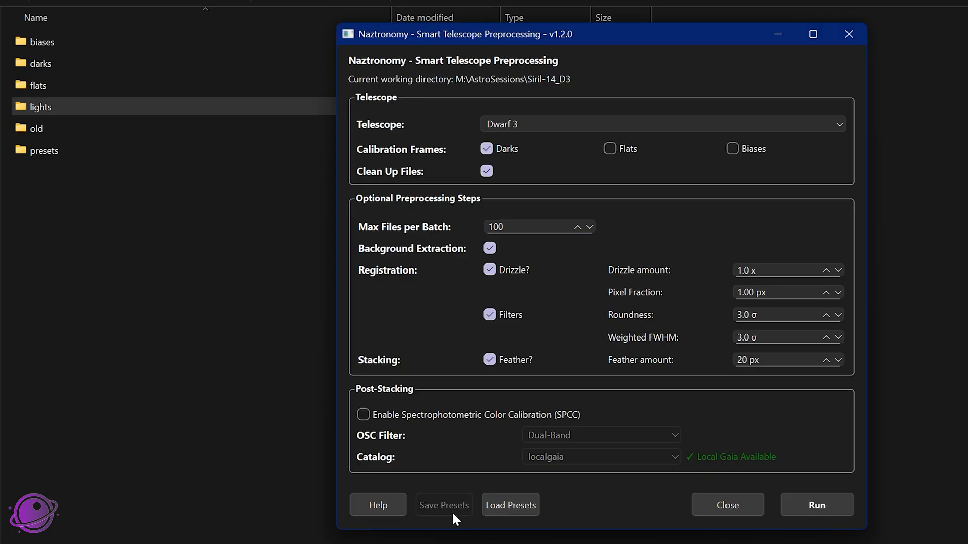
left_click(443, 506)
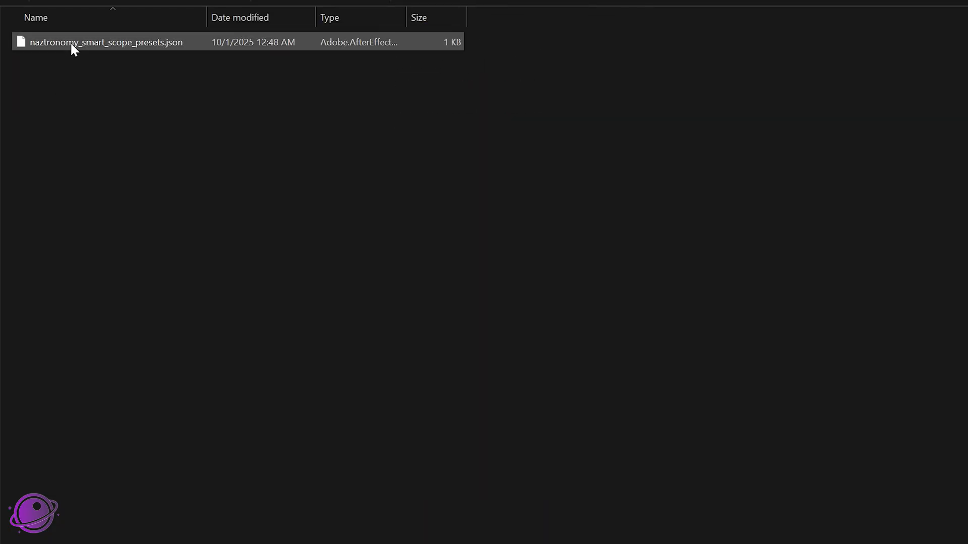
double_click(107, 41)
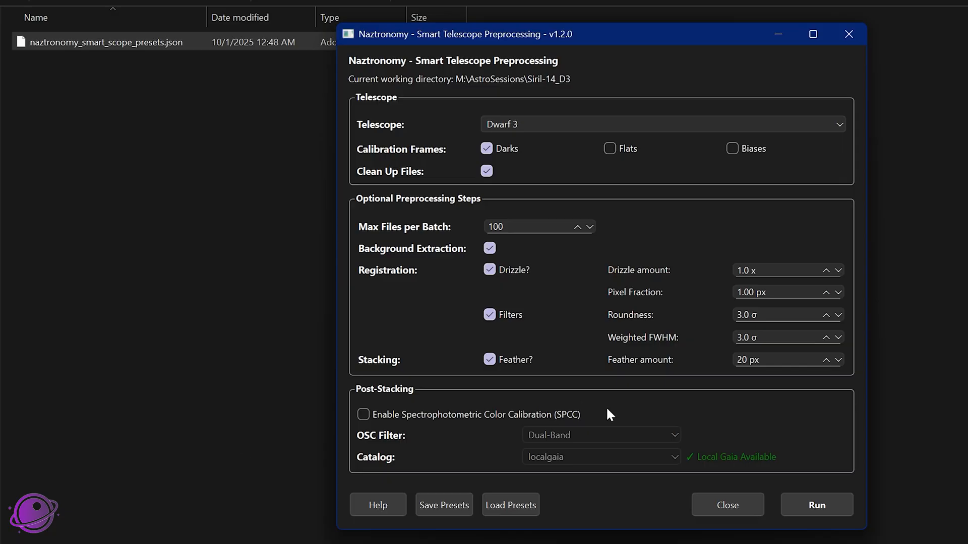
mouse_move(816, 504)
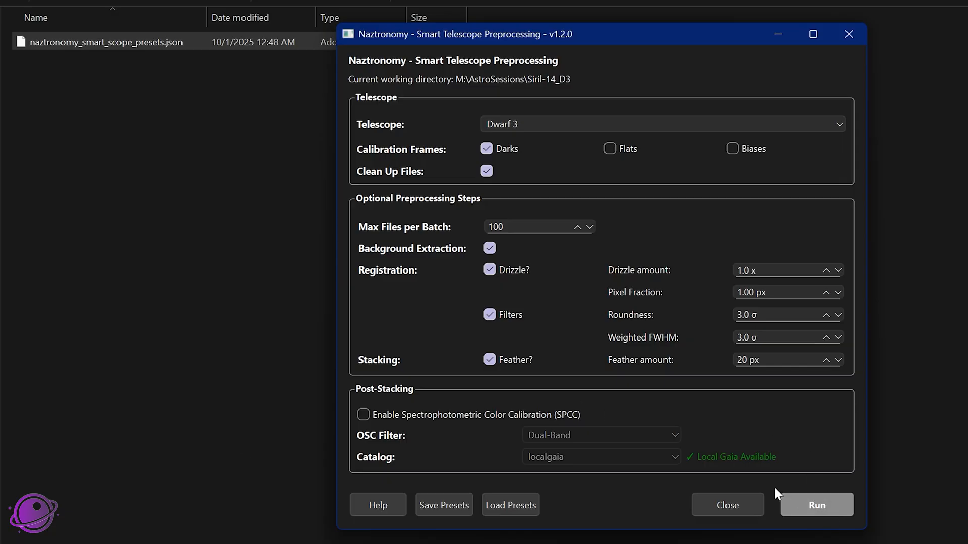
Run Dwarf 3 preprocessing and browse the newly created output folders.
left_click(816, 506)
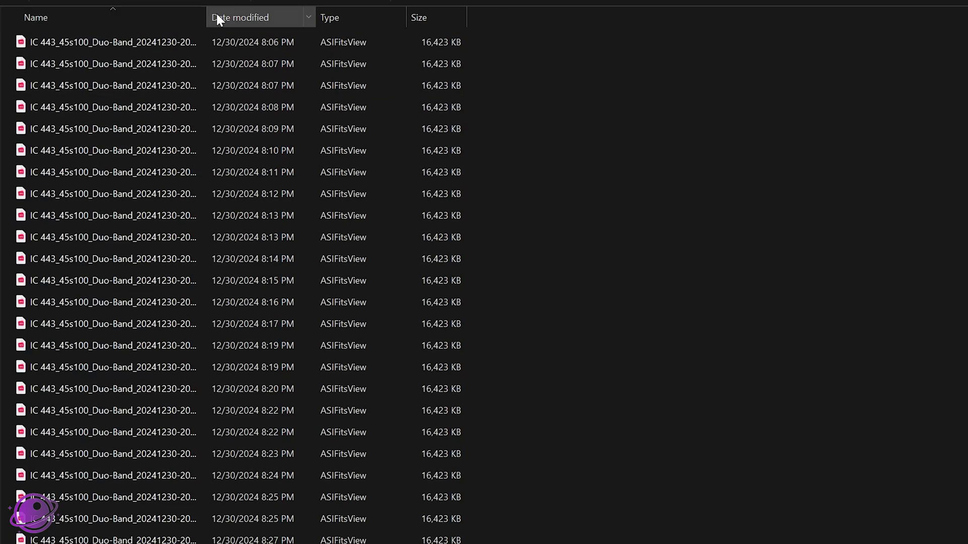
left_click_drag(204, 17, 358, 17)
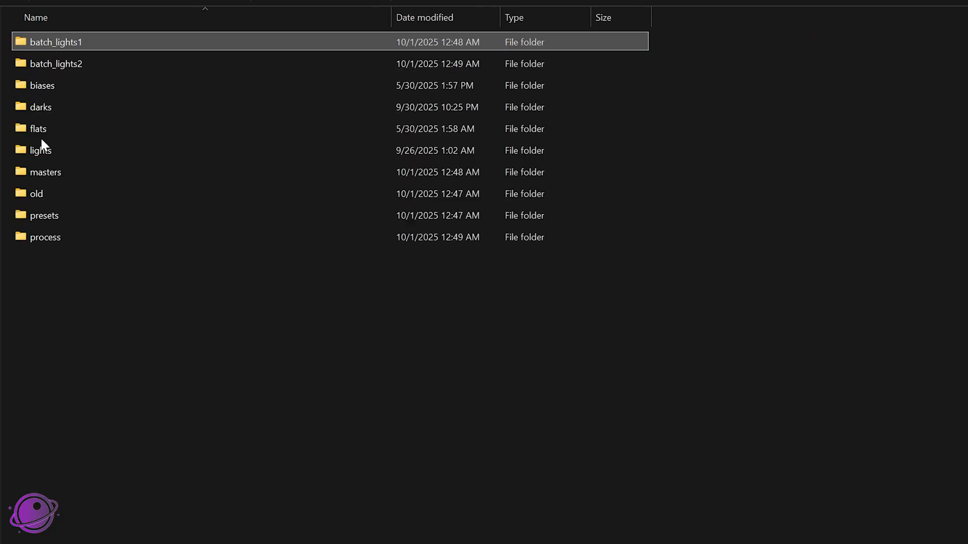
double_click(56, 41)
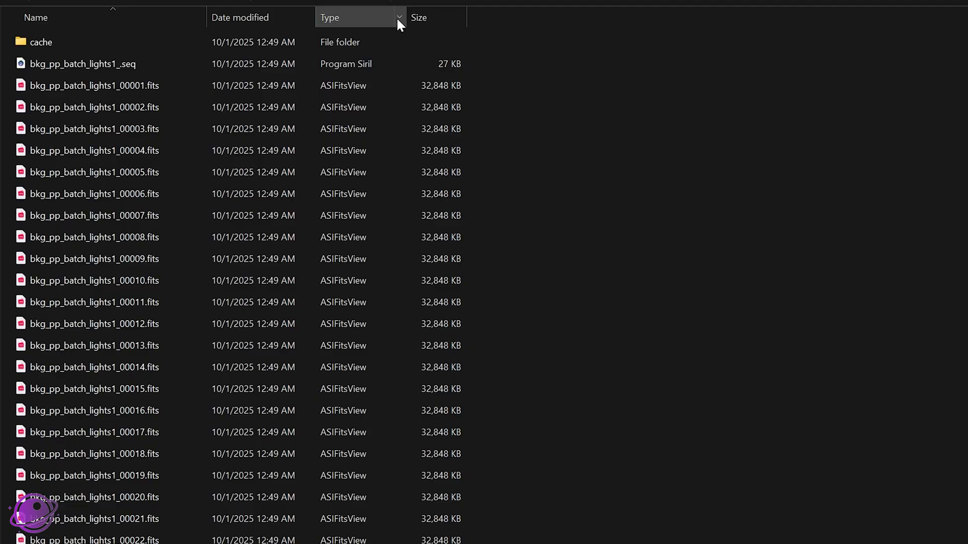
left_click(329, 17)
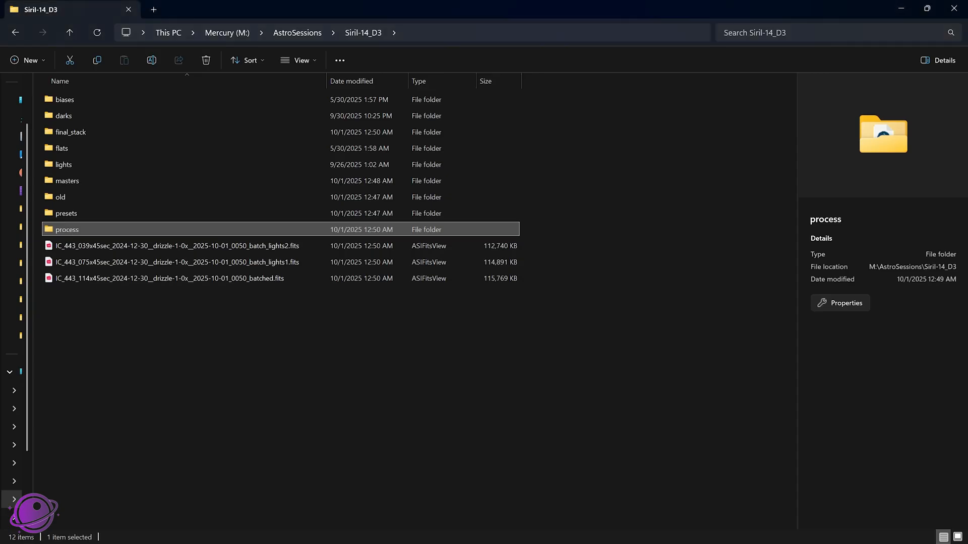
View the batch_lights1 and batch_lights2 stack details, then select the master dark.
left_click(176, 261)
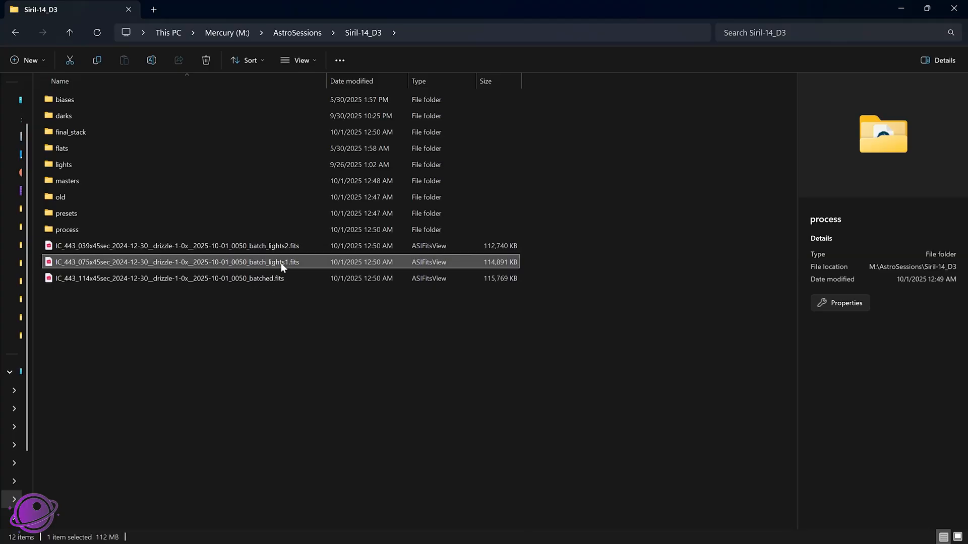
left_click(175, 262)
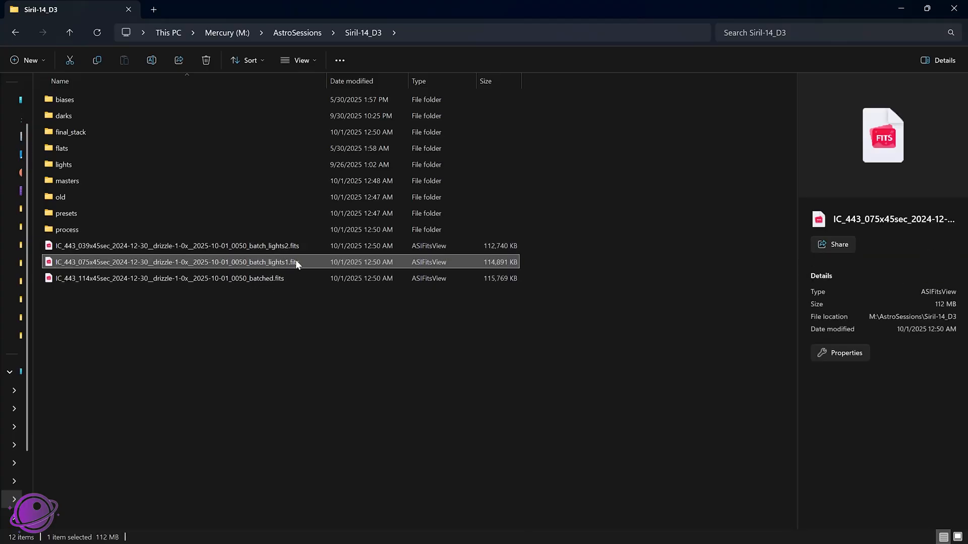
mouse_move(269, 262)
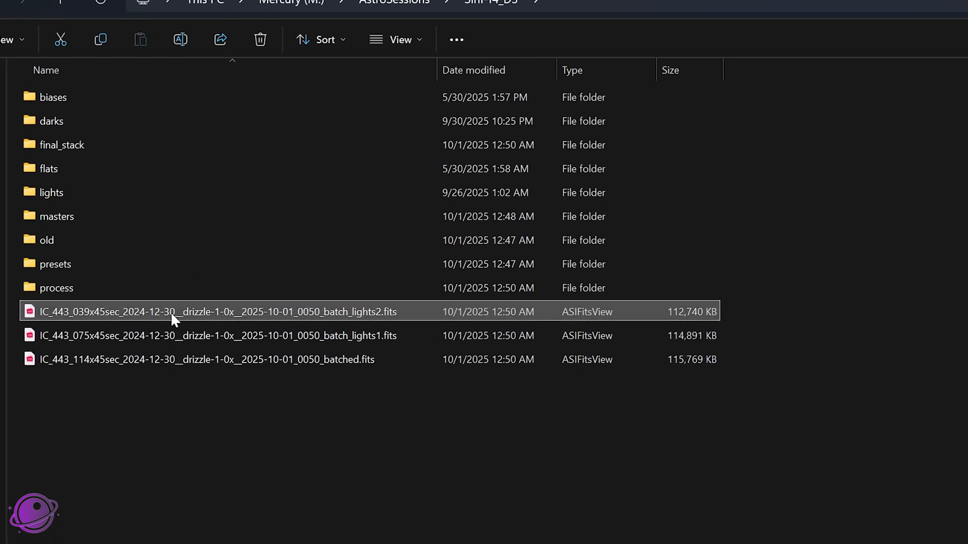
left_click(216, 335)
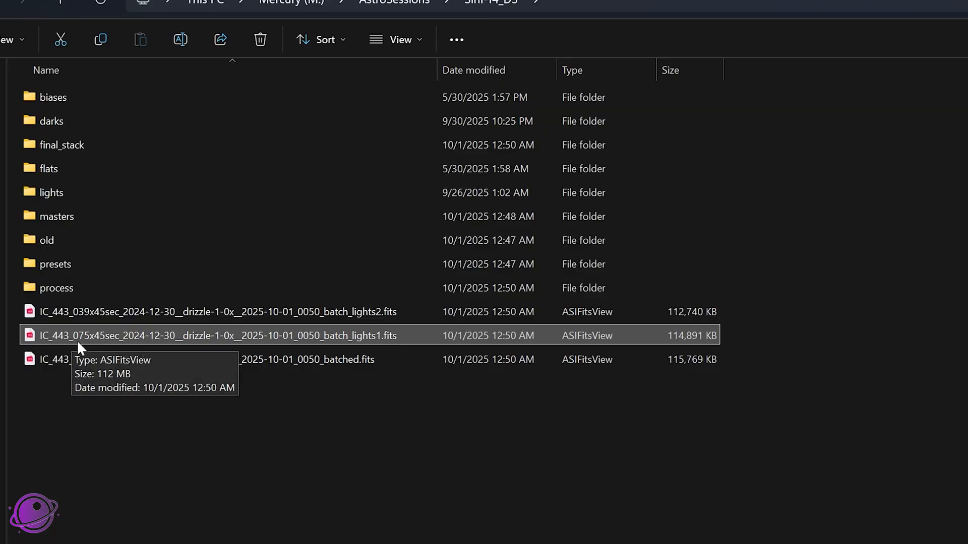
left_click(217, 311)
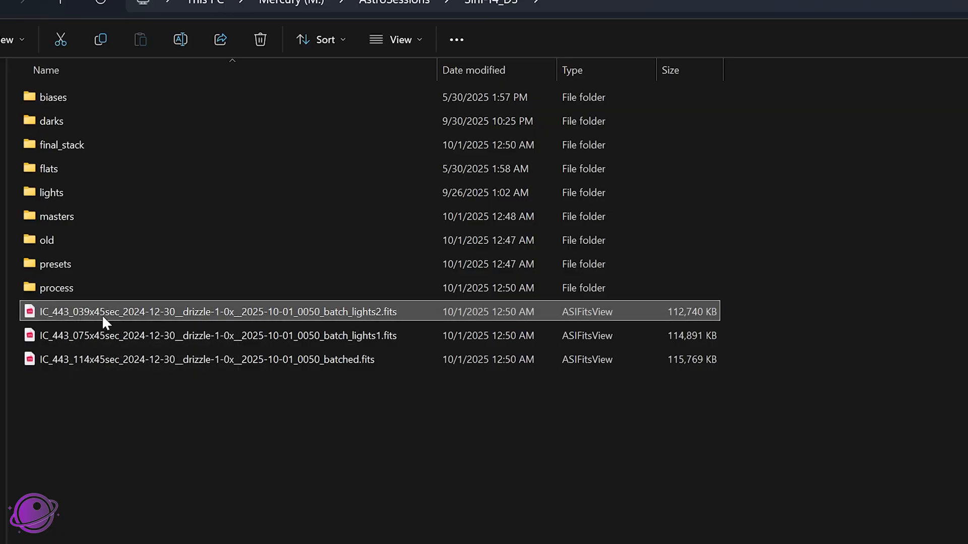
left_click(216, 336)
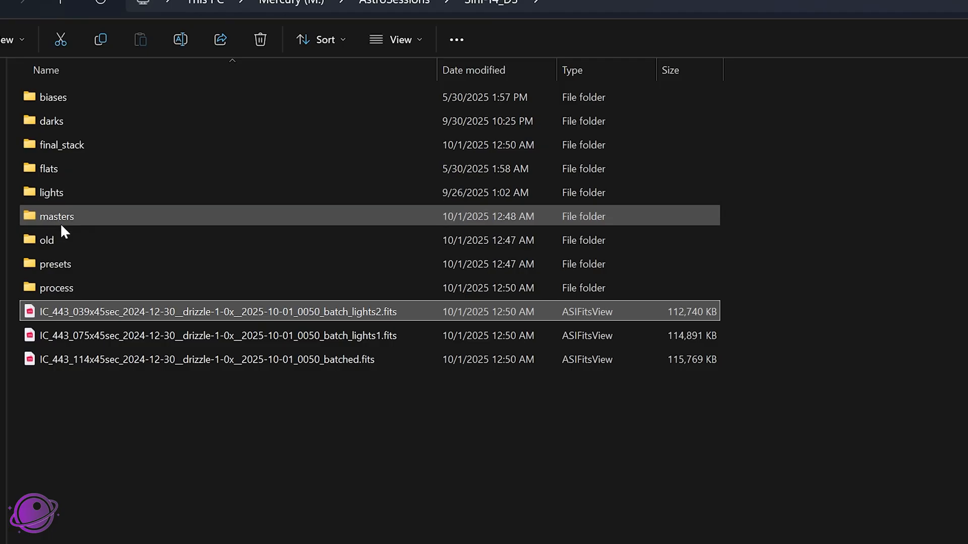
double_click(55, 216)
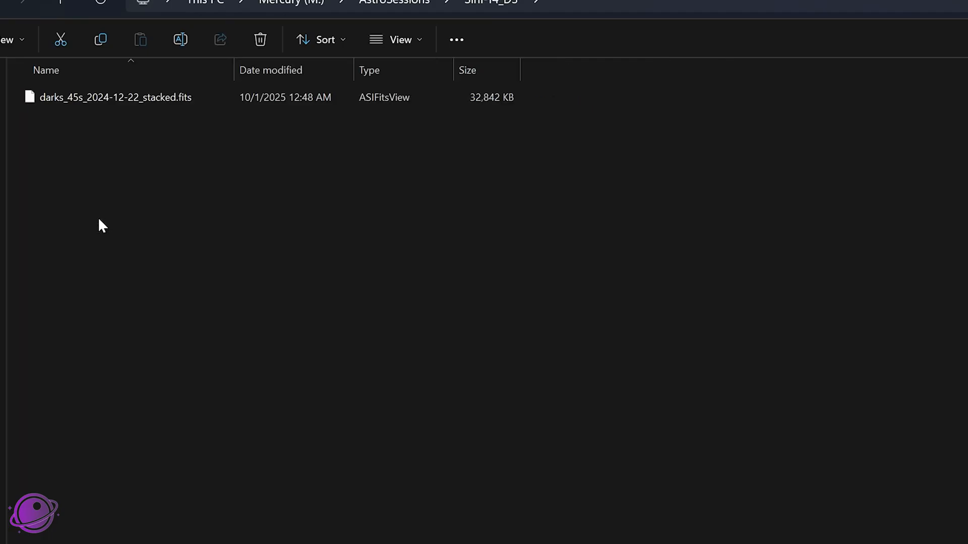
left_click(115, 97)
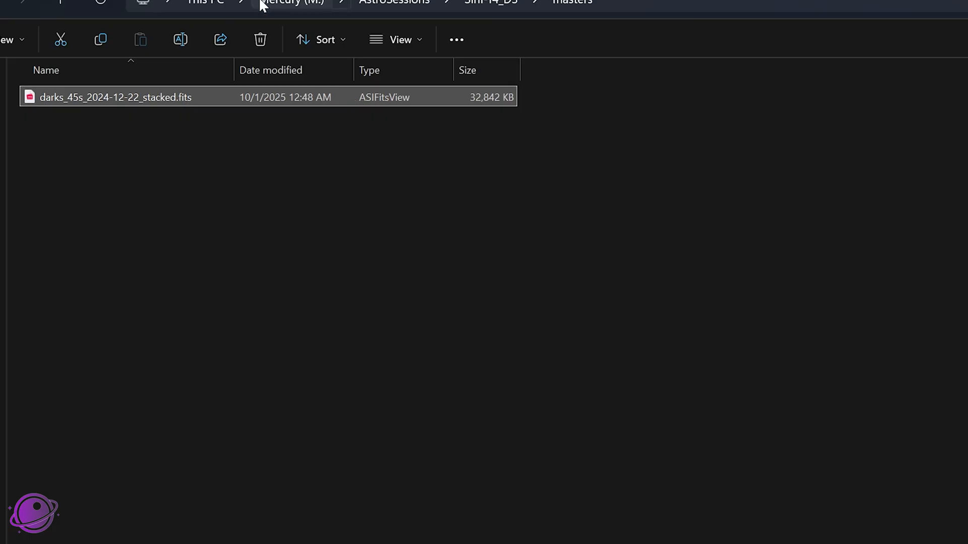
mouse_move(68, 108)
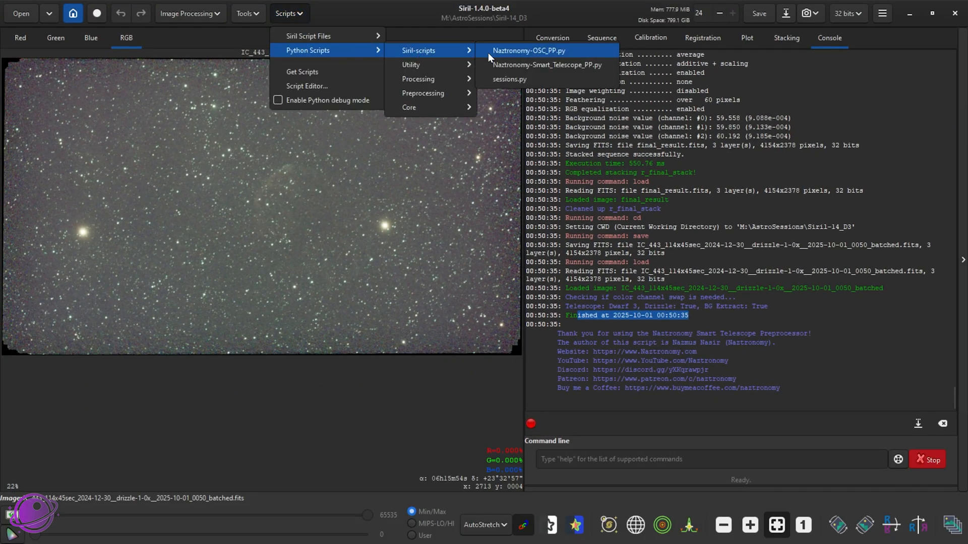
Launch the Naztronomy-Smart_Telescope_PP.py script from Siril's Python scripts.
left_click(546, 65)
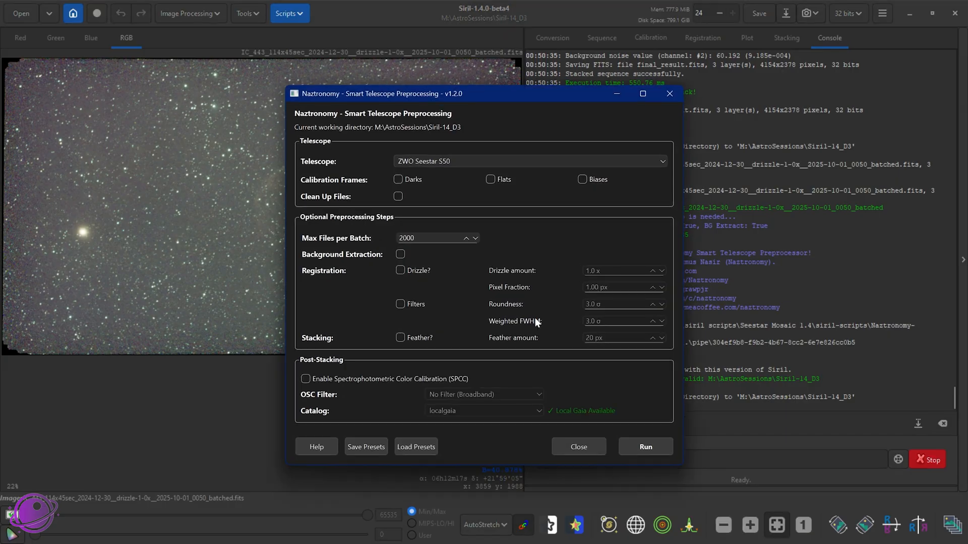
left_click(426, 237)
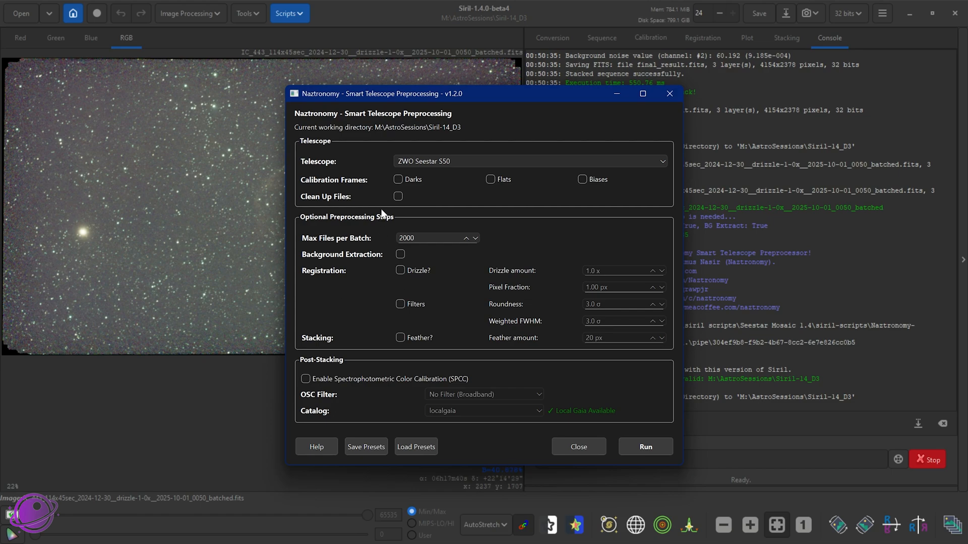
mouse_move(583, 218)
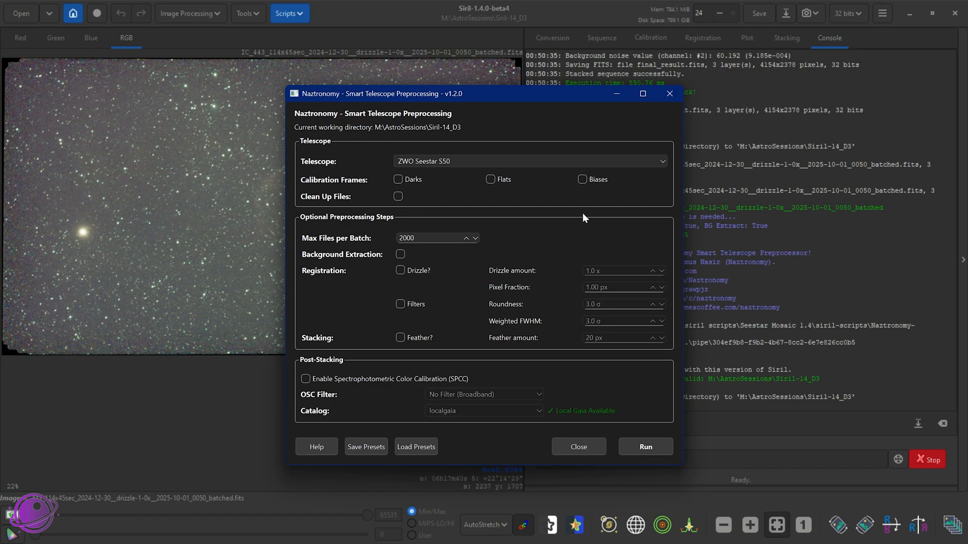
mouse_move(561, 212)
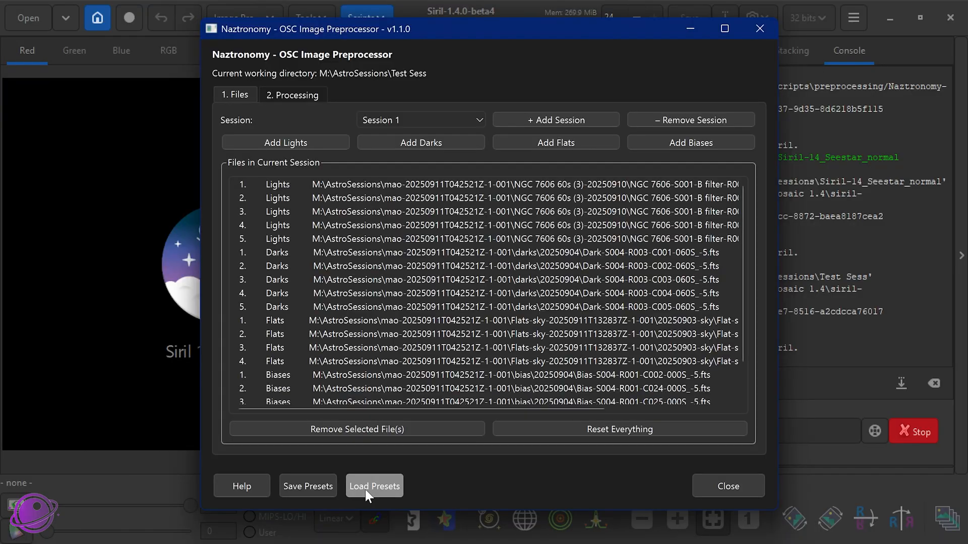
List the available sessions, then view the 2. Processing options.
left_click(421, 120)
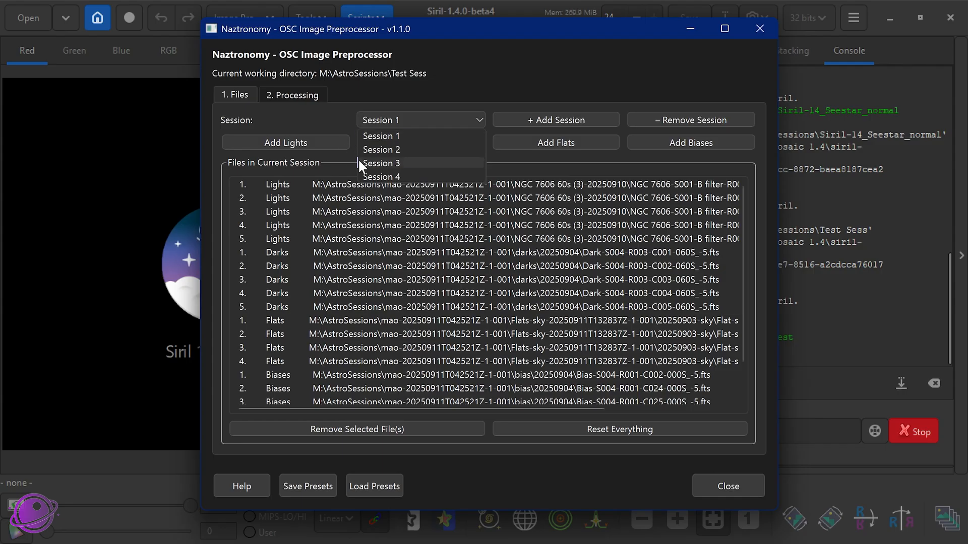
left_click(293, 94)
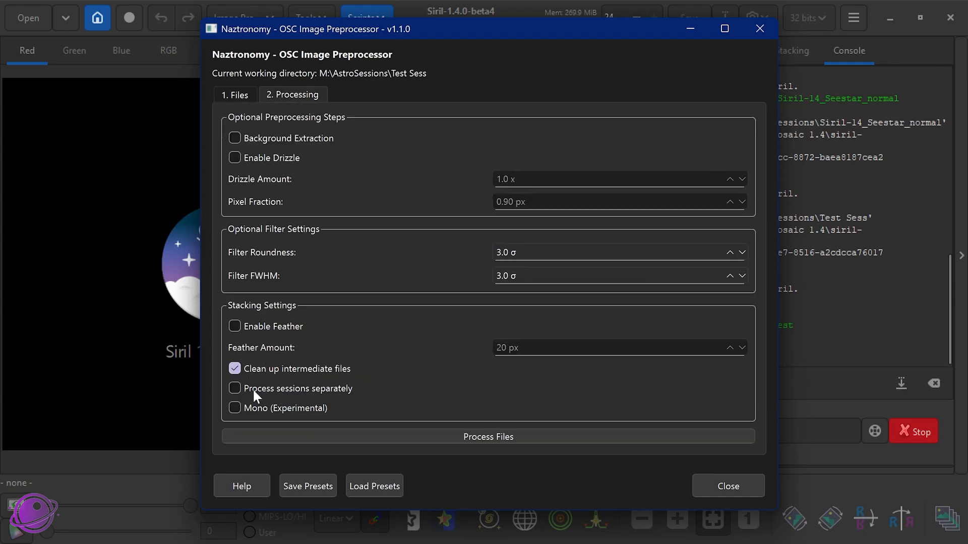